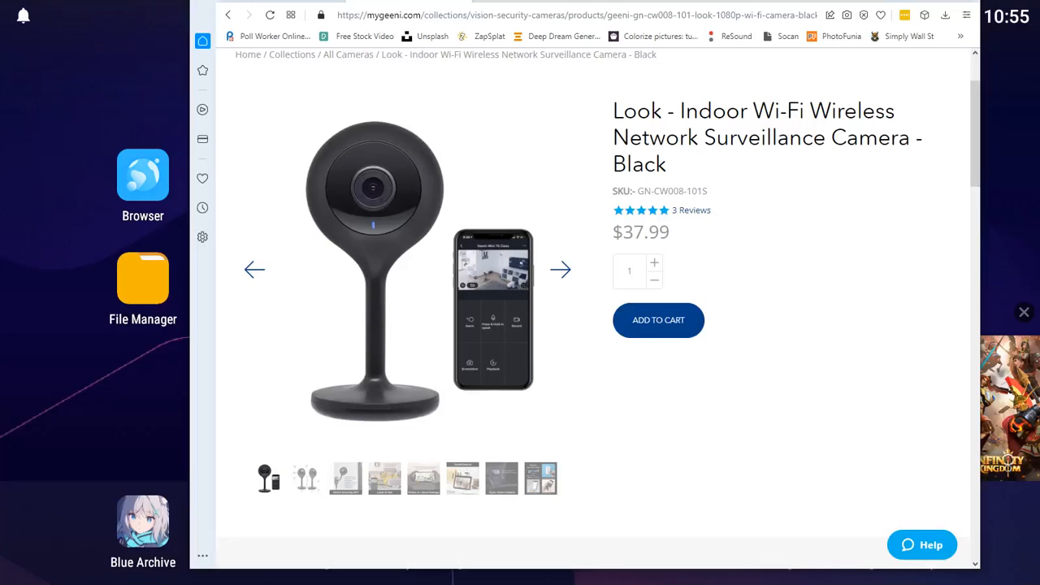
mouse_move(219, 501)
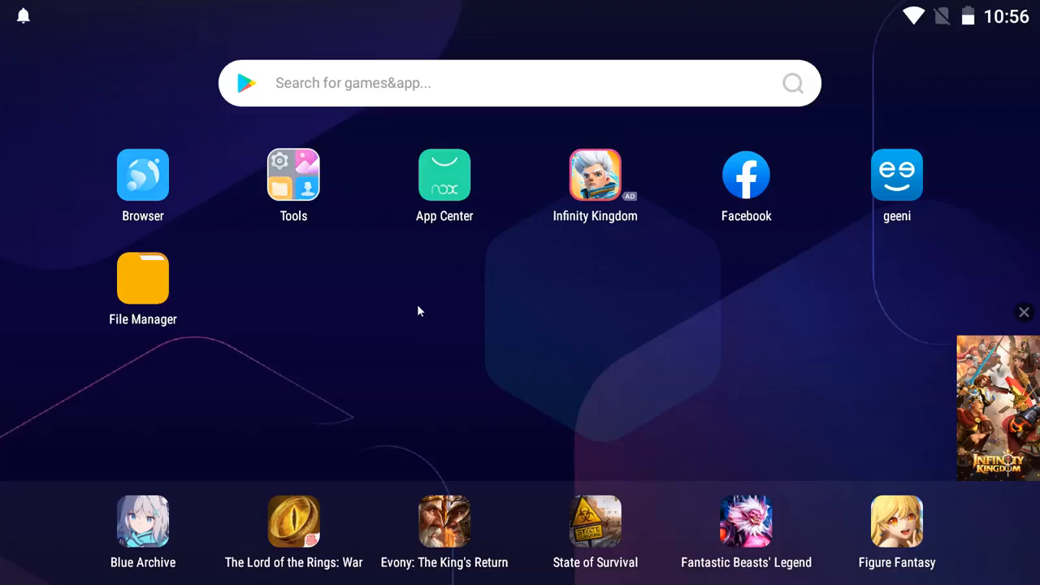
mouse_move(672, 283)
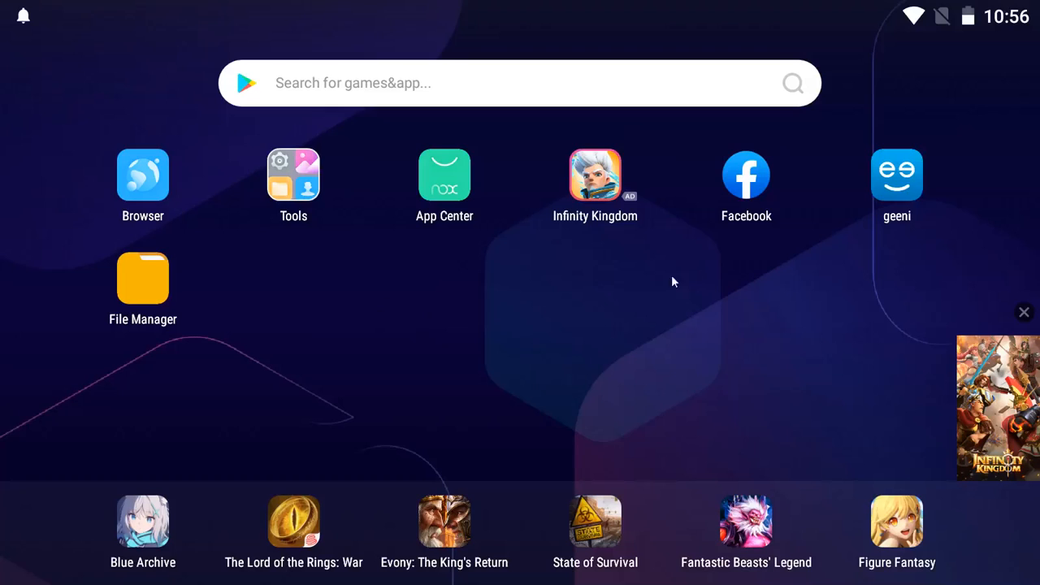
mouse_move(897, 181)
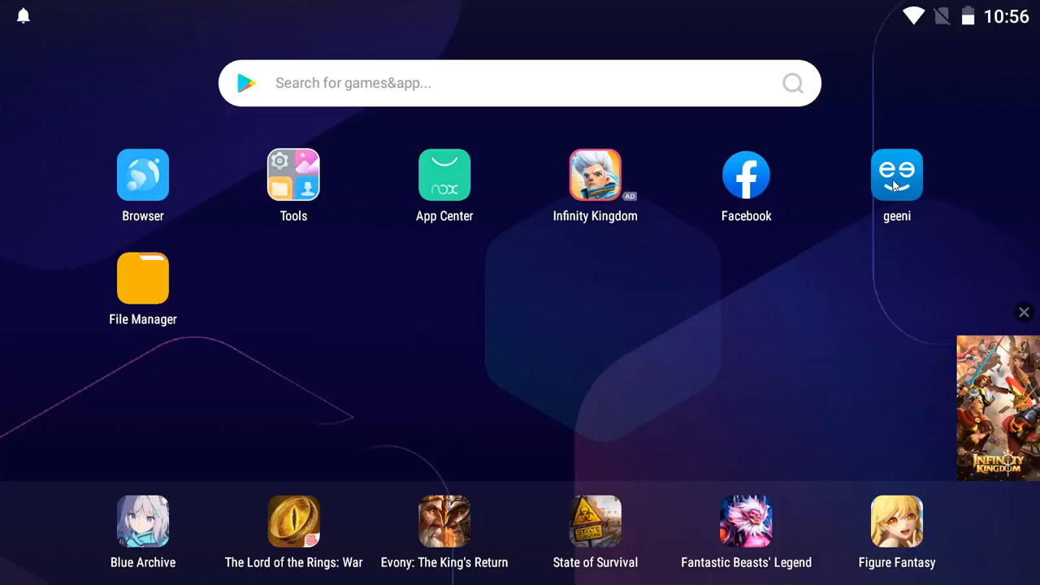
mouse_move(445, 188)
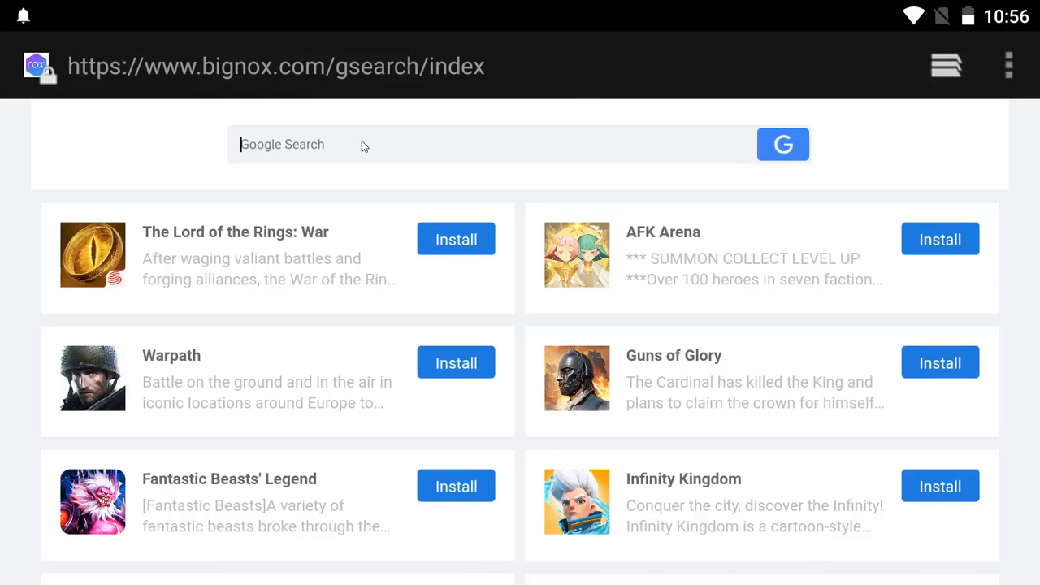
Search Google for 'geeni' and open the 'Download Free Geeni App' result.
text(geeni)
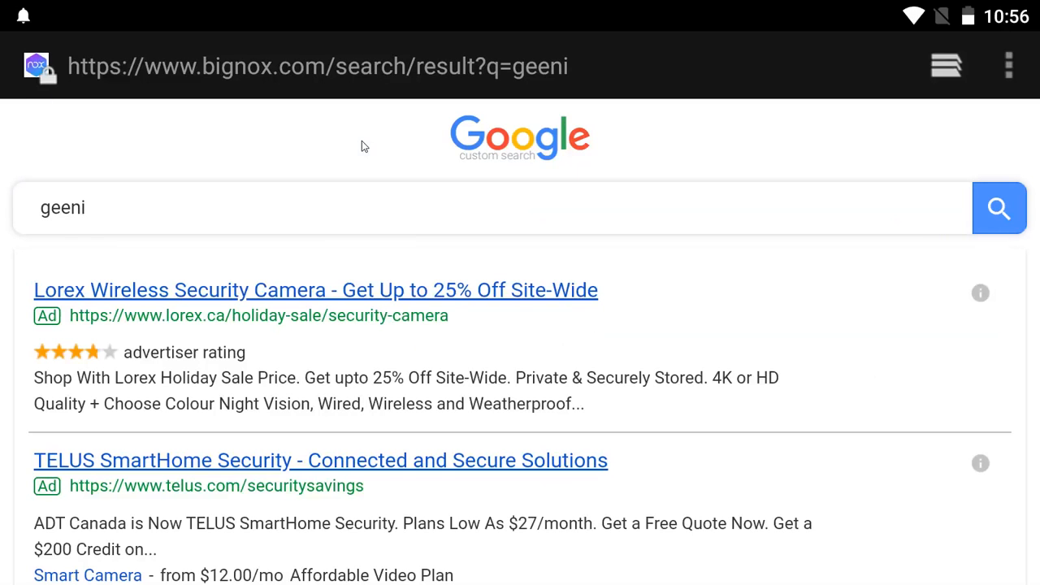
mouse_move(300, 364)
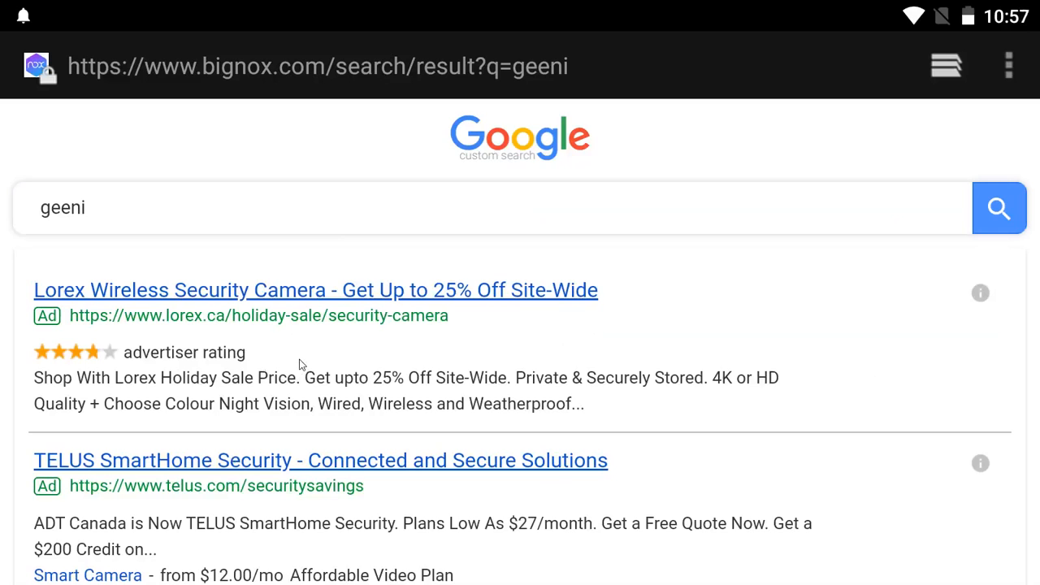
scroll(down, 3)
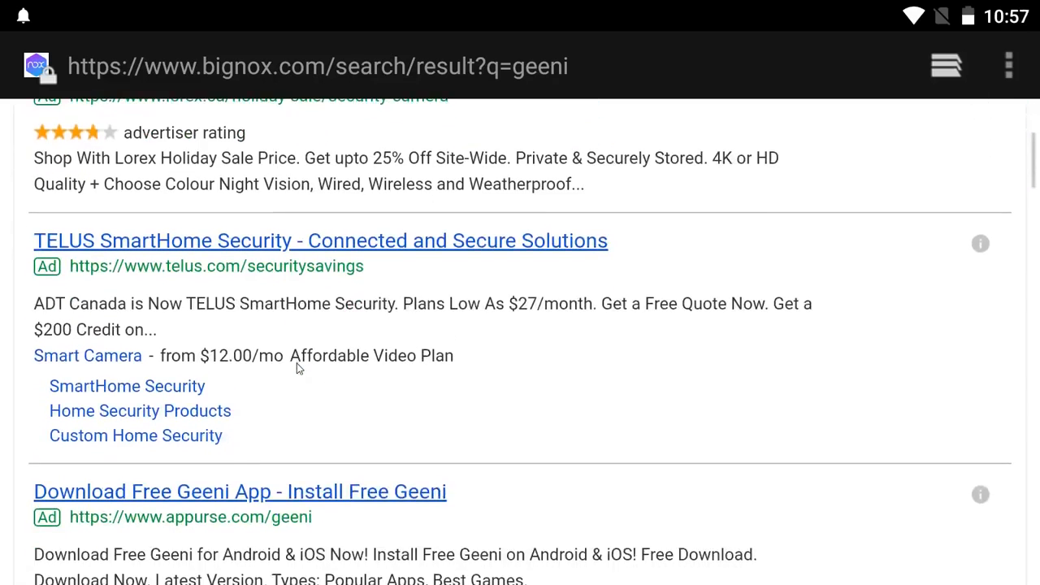
scroll(down, 3)
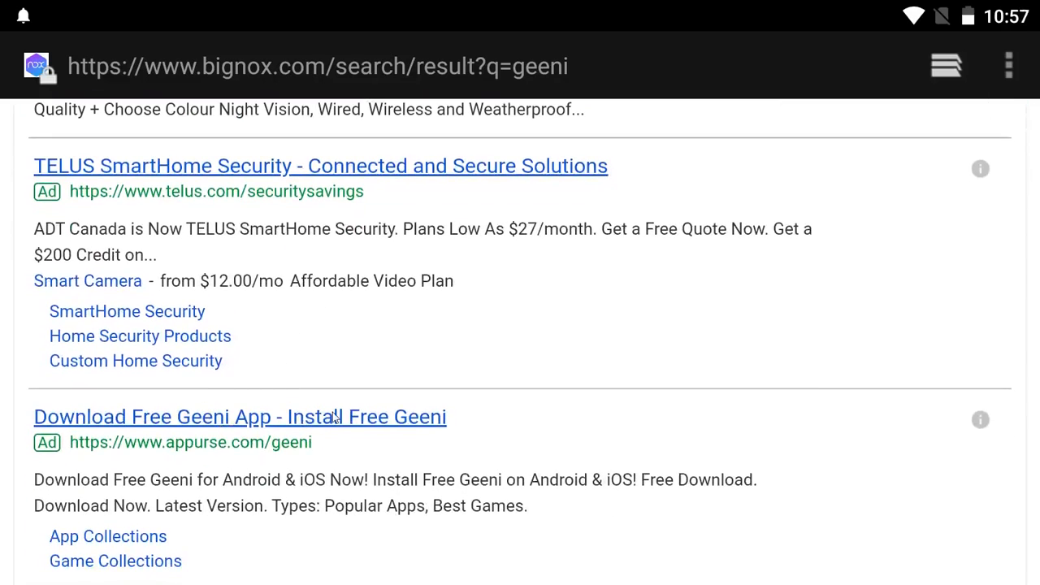
click(239, 415)
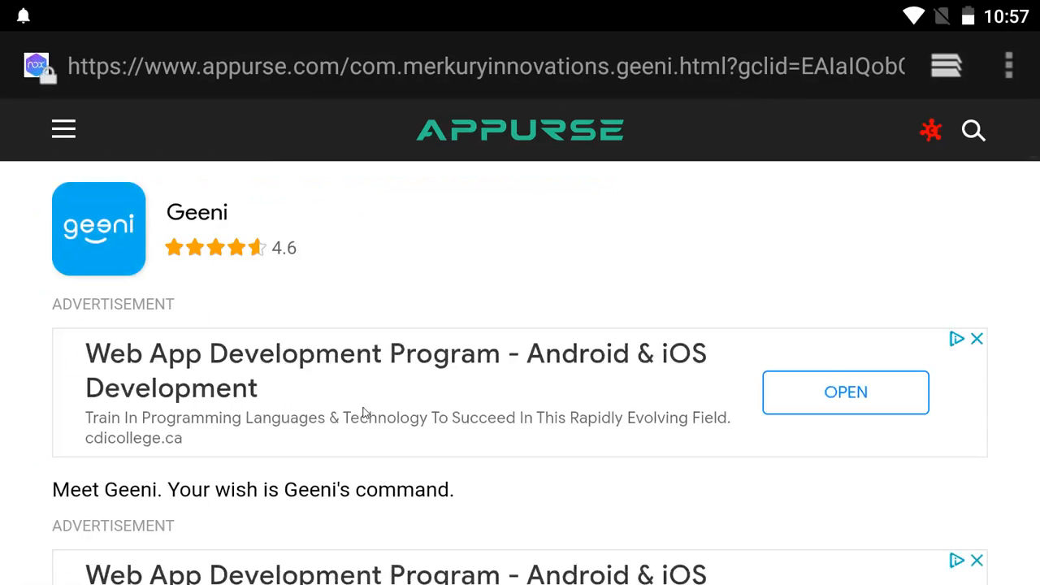
Scroll through the Appurse page to read the Geeni app's details and description.
scroll(down, 3)
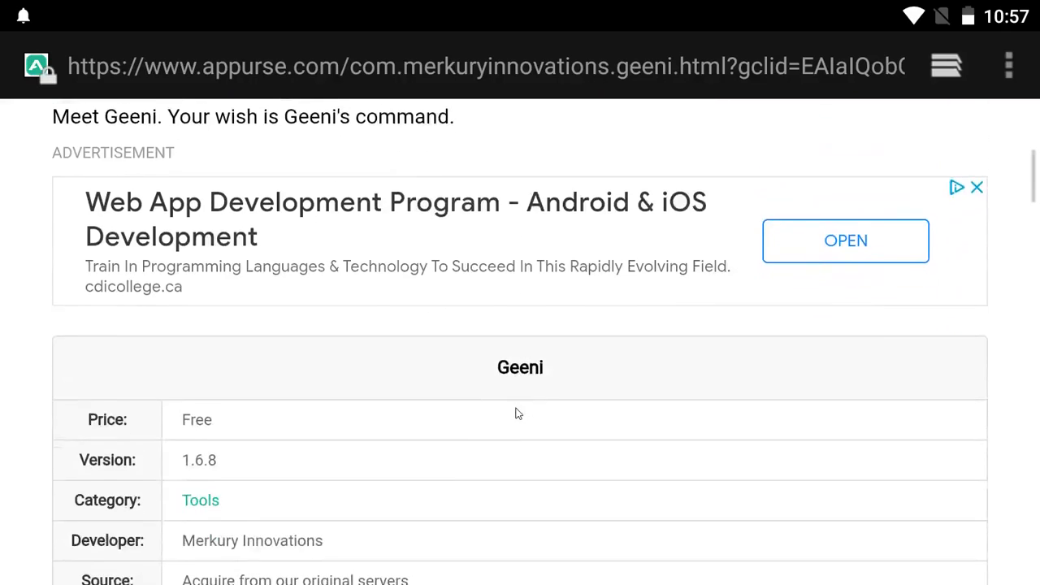
scroll(down, 3)
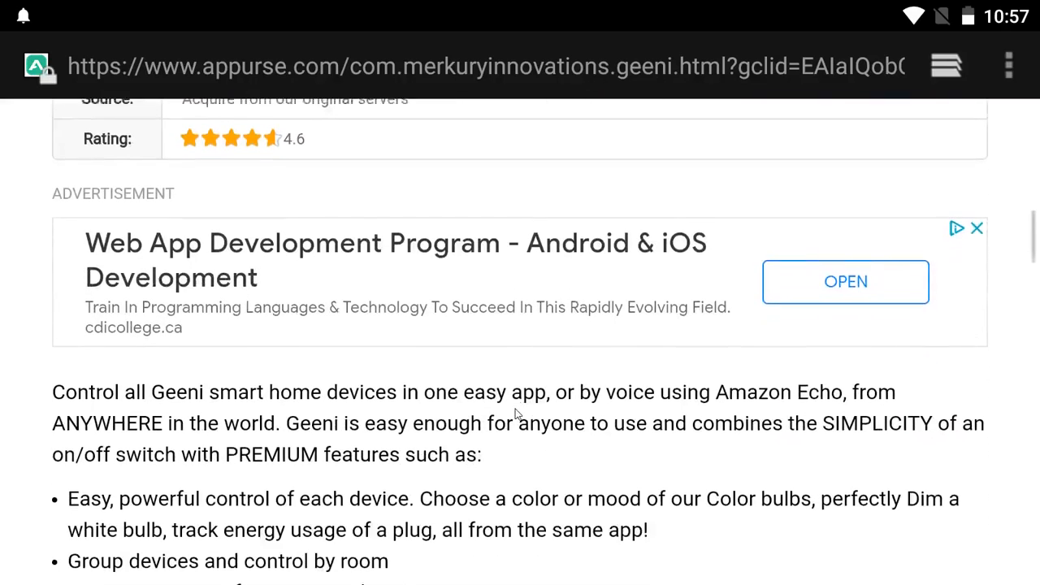
scroll(up, 3)
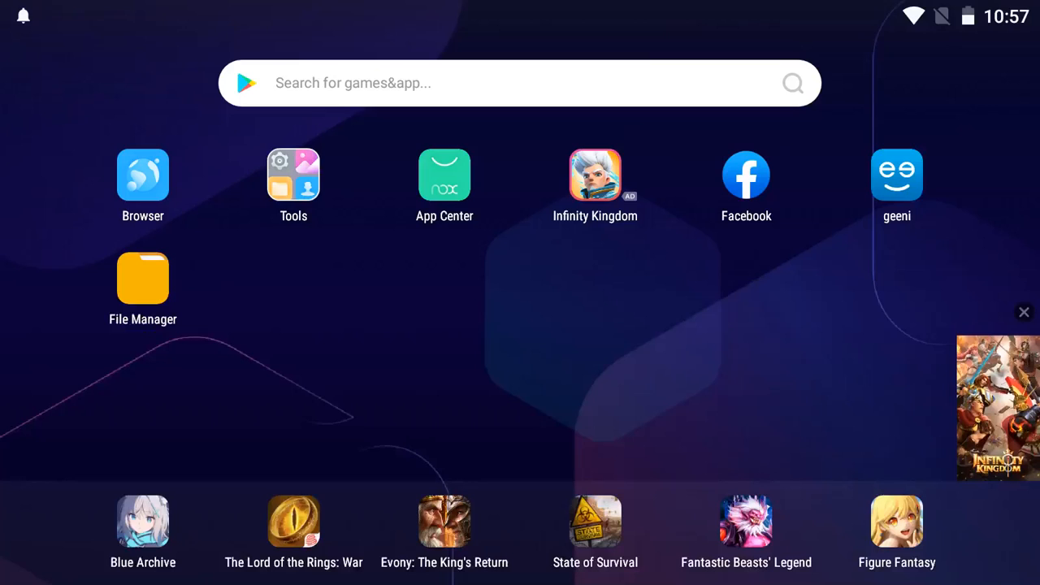
mouse_move(910, 231)
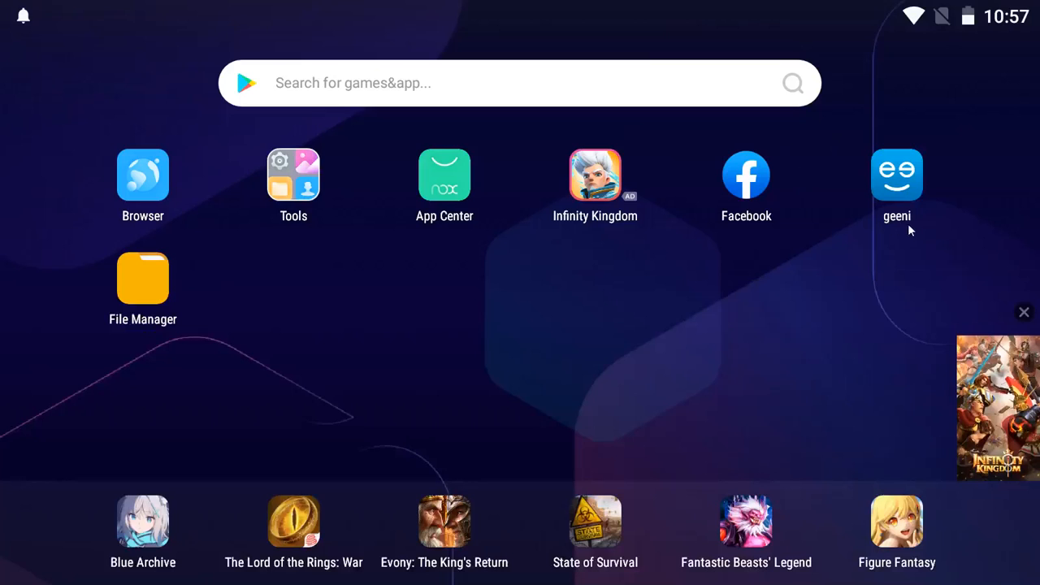
mouse_move(896, 182)
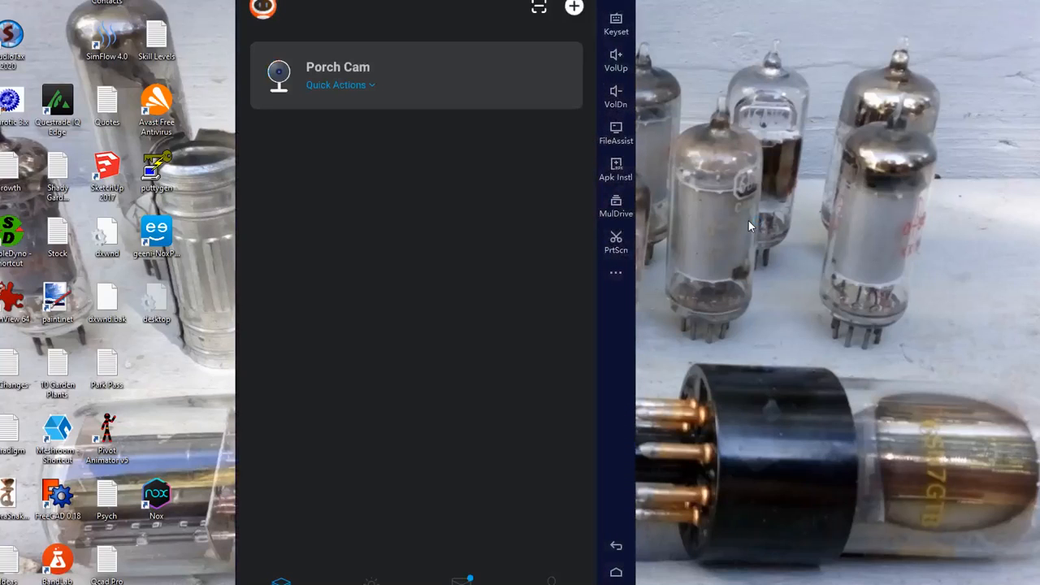
mouse_move(396, 130)
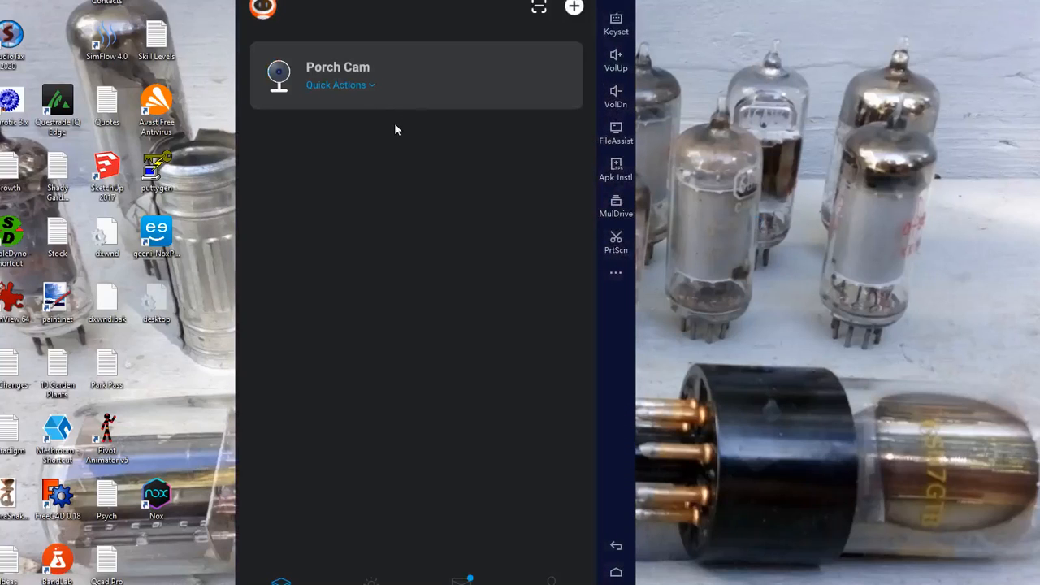
mouse_move(448, 85)
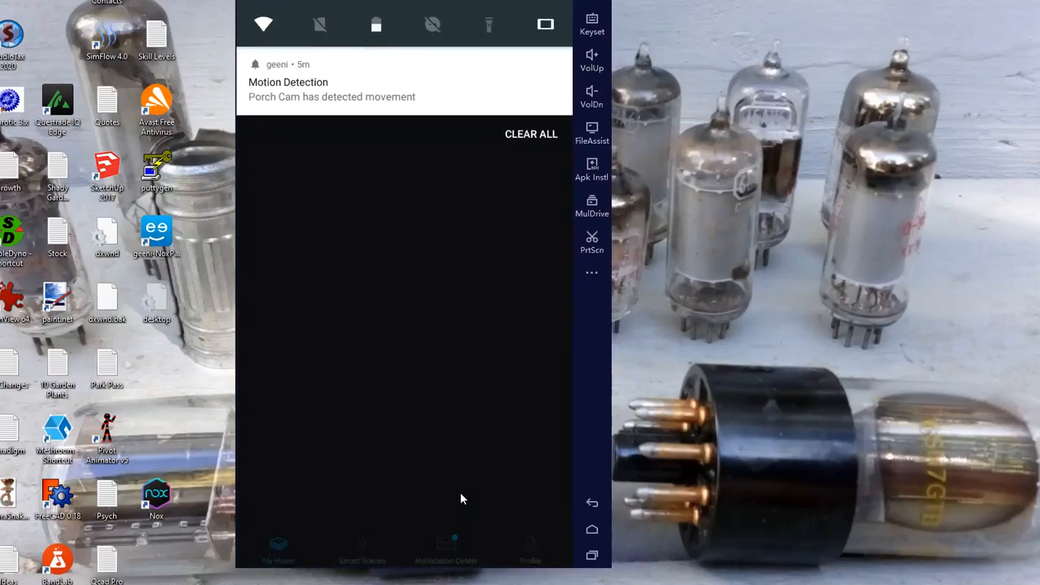
mouse_move(394, 204)
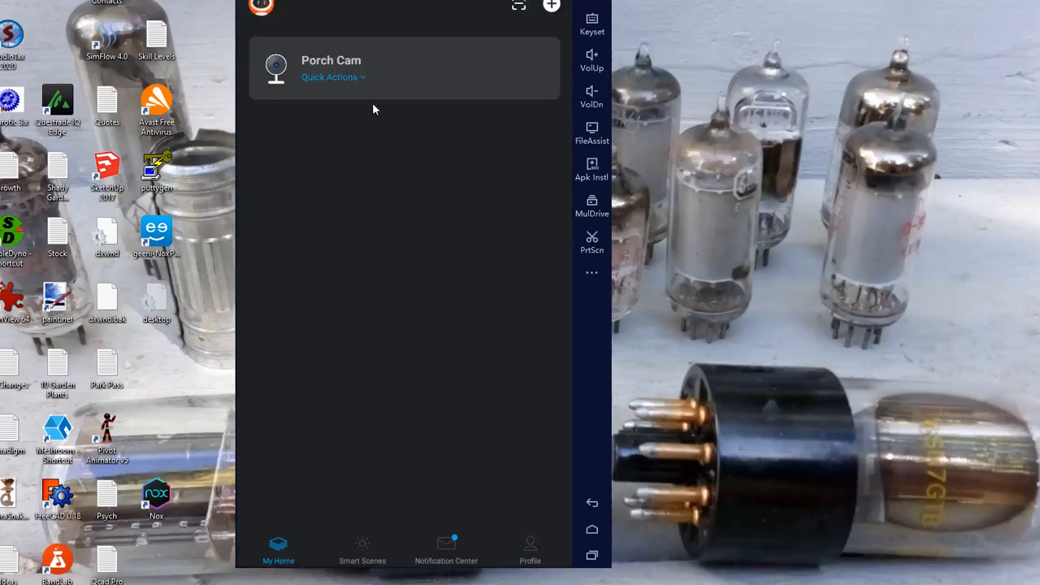
mouse_move(415, 79)
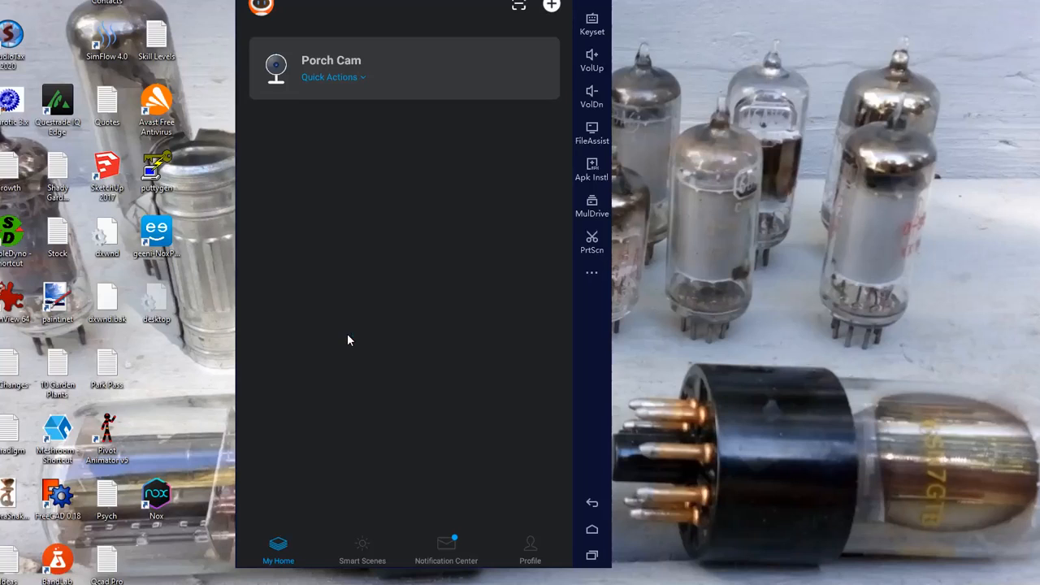
mouse_move(448, 502)
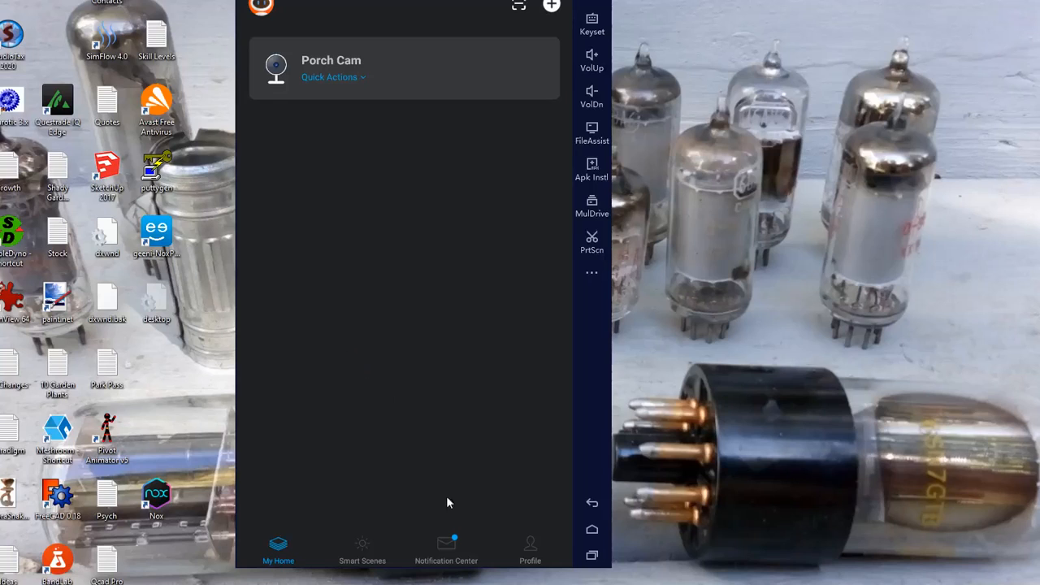
mouse_move(445, 549)
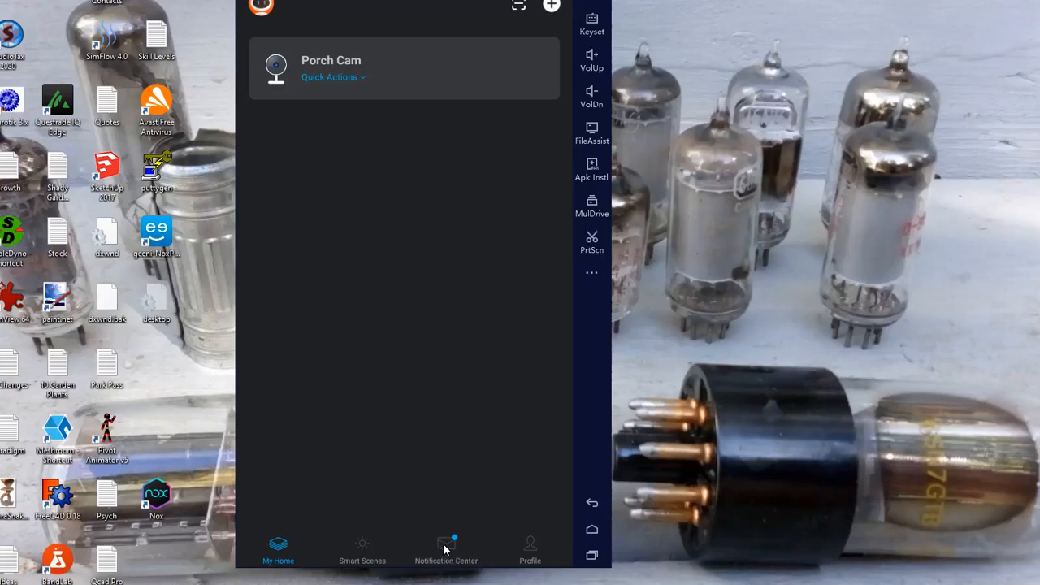
mouse_move(401, 93)
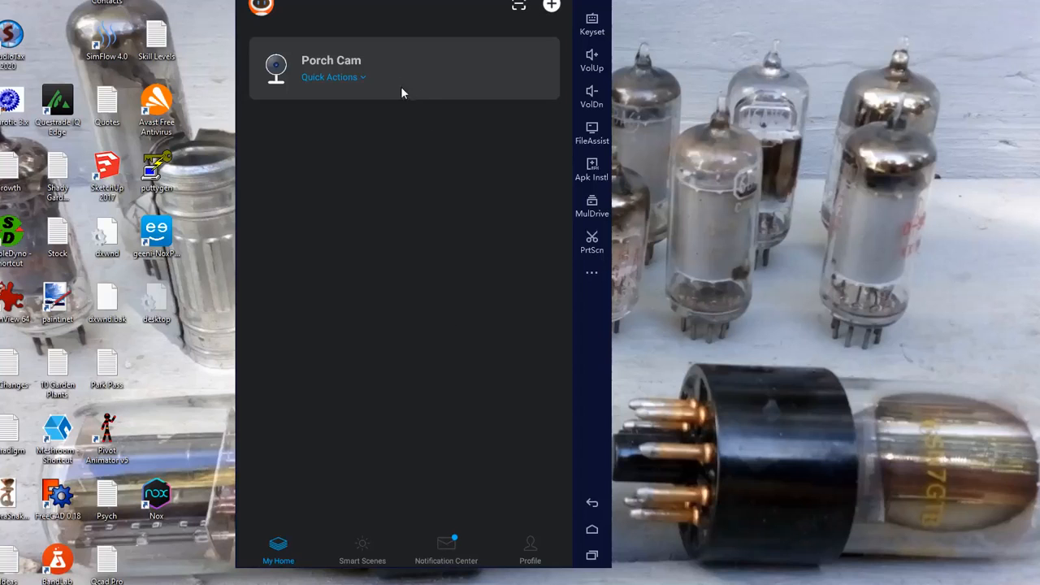
mouse_move(435, 71)
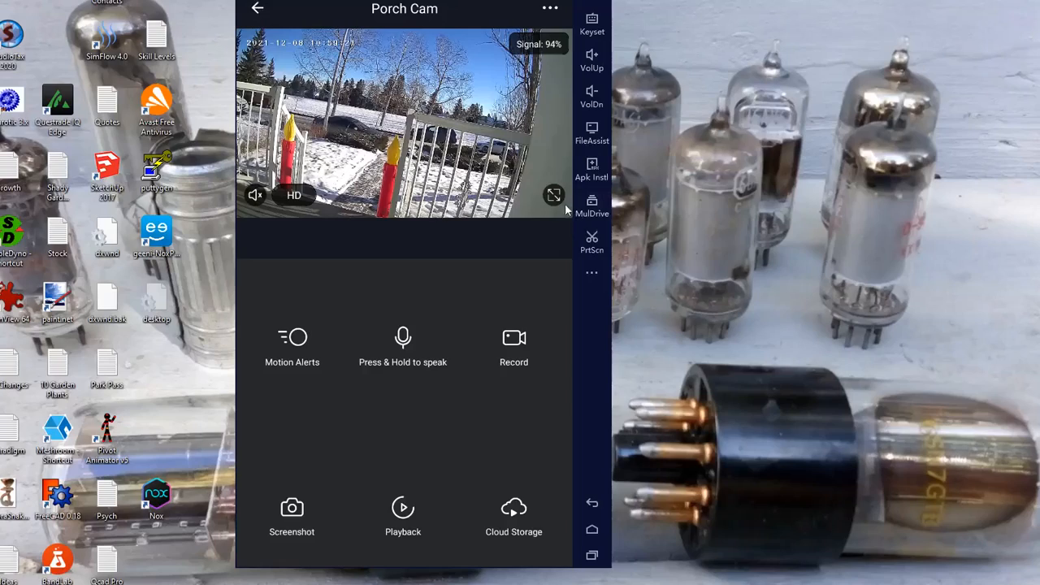
Expand the Porch Cam live feed to full-screen landscape view.
click(552, 195)
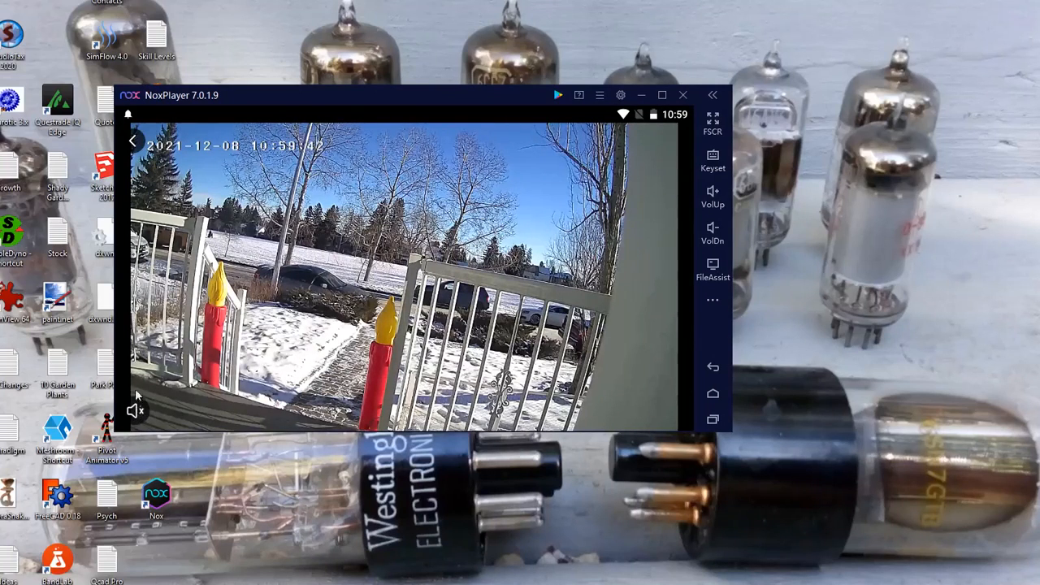
mouse_move(306, 293)
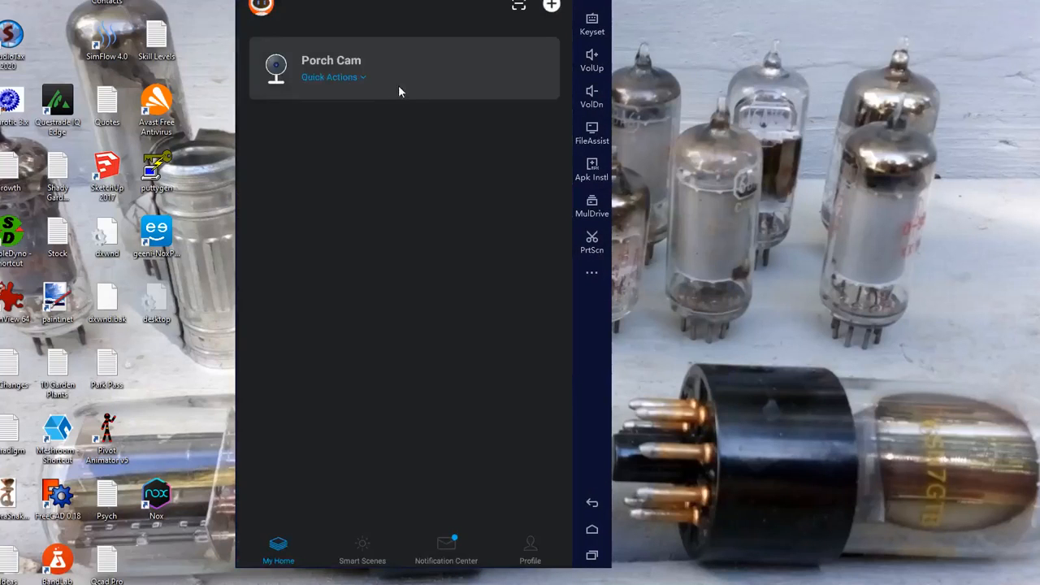
mouse_move(452, 550)
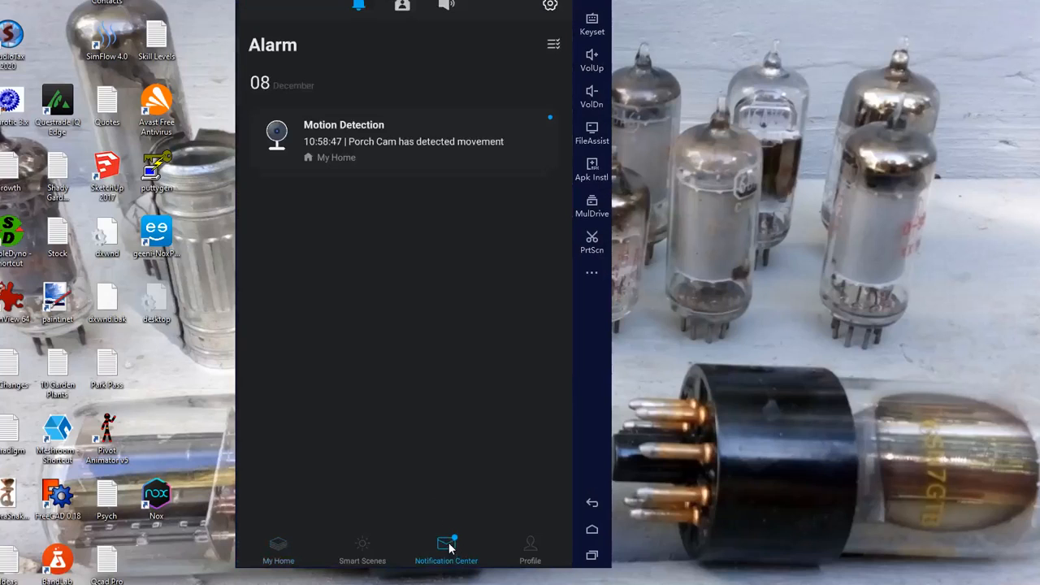
mouse_move(377, 154)
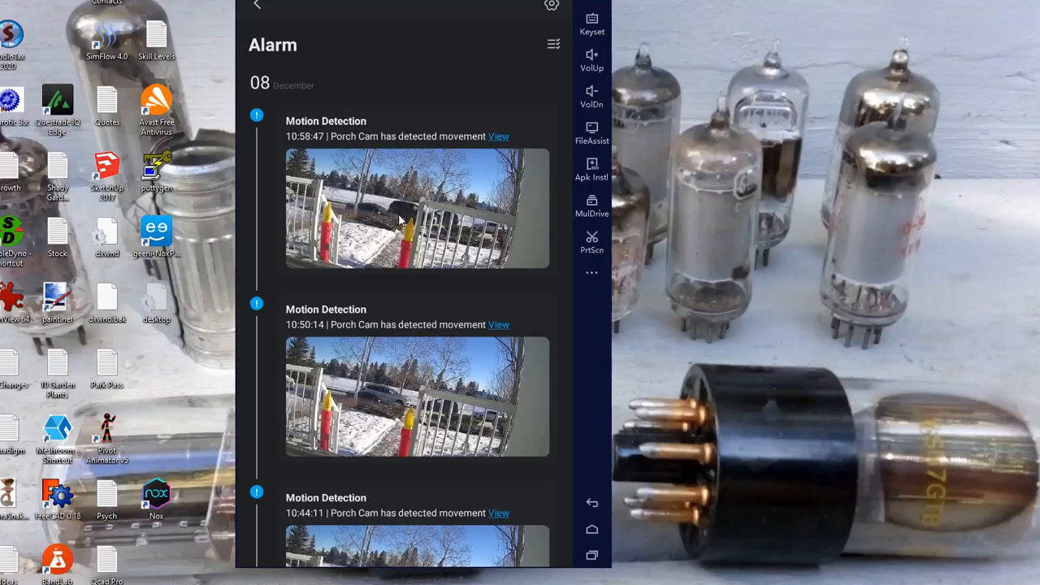
mouse_move(390, 436)
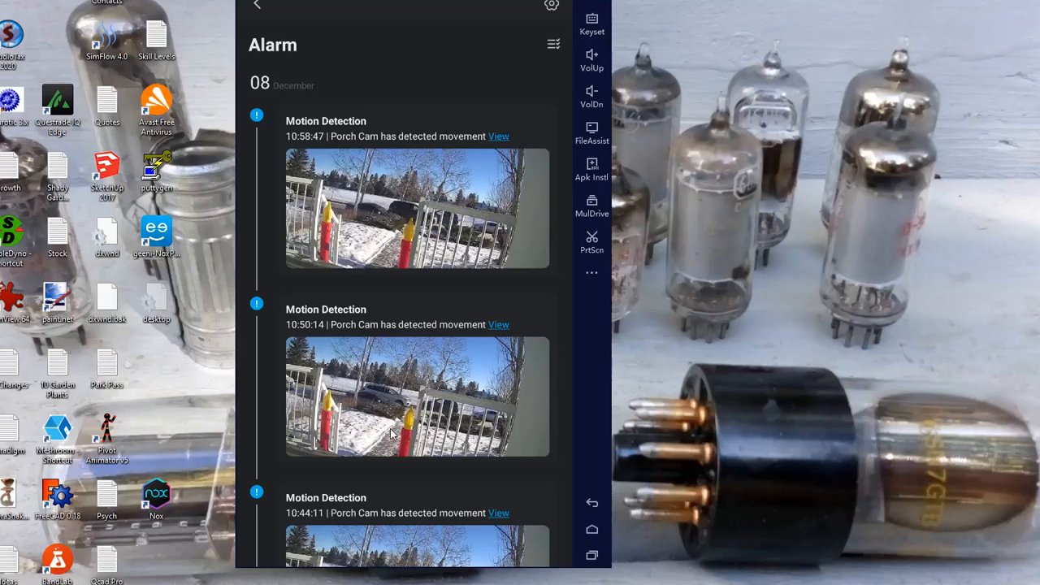
Scroll down through the Porch Cam motion detection alarm snapshots.
scroll(down, 3)
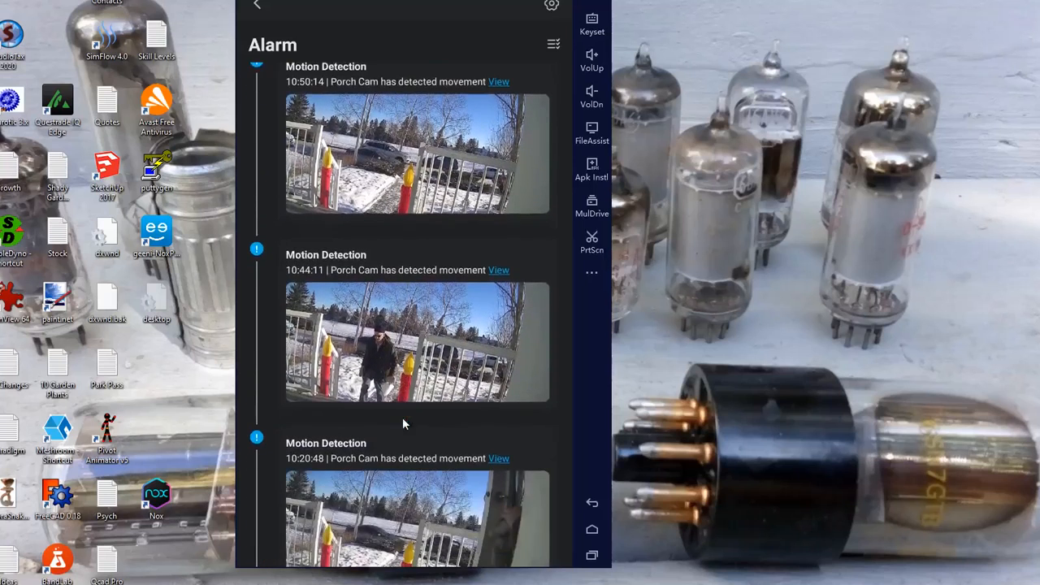
scroll(down, 3)
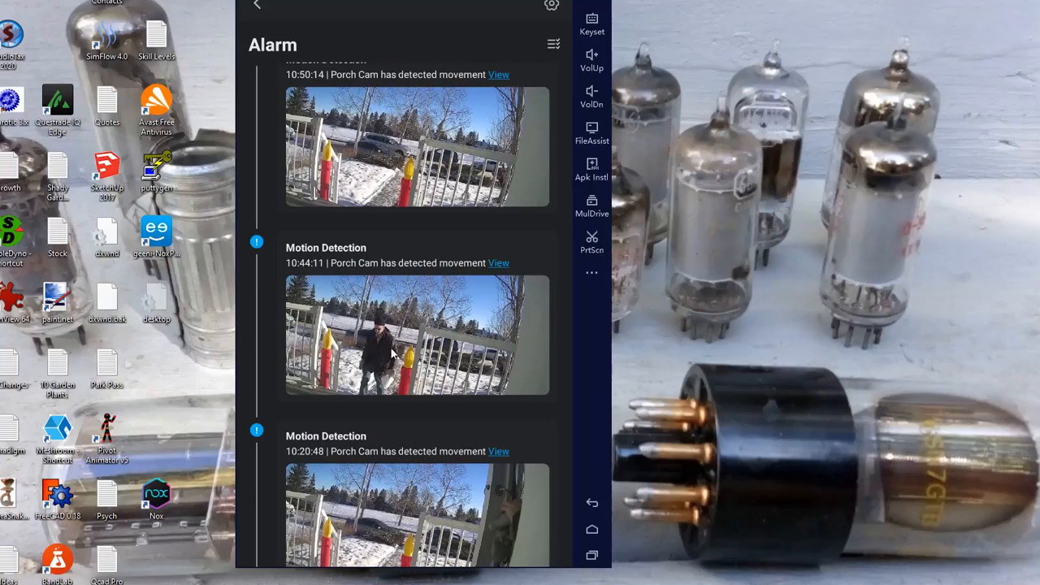
scroll(down, 3)
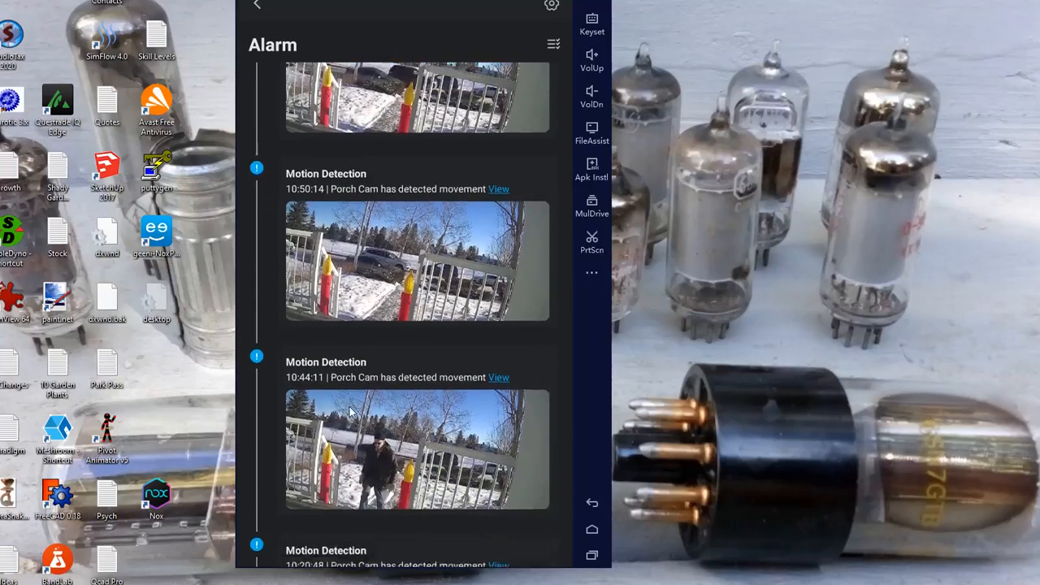
scroll(down, 3)
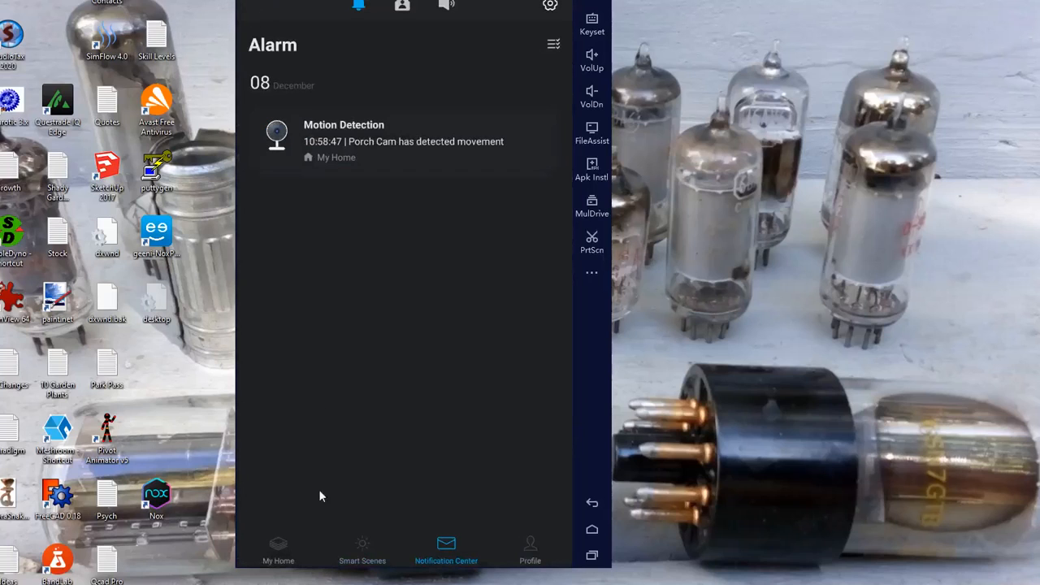
Open the Porch Cam device's Settings page from the home list.
click(278, 549)
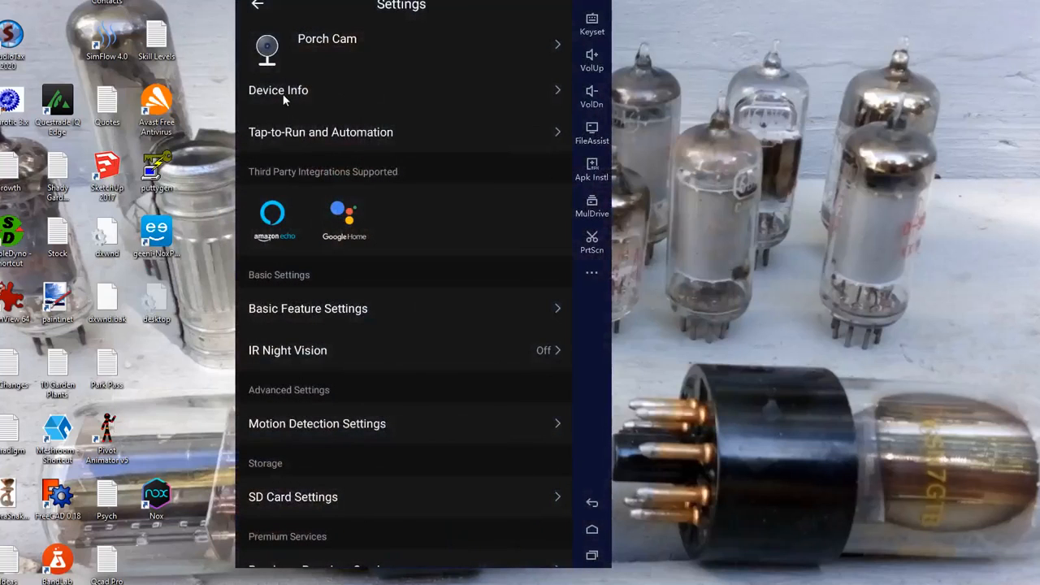
mouse_move(331, 283)
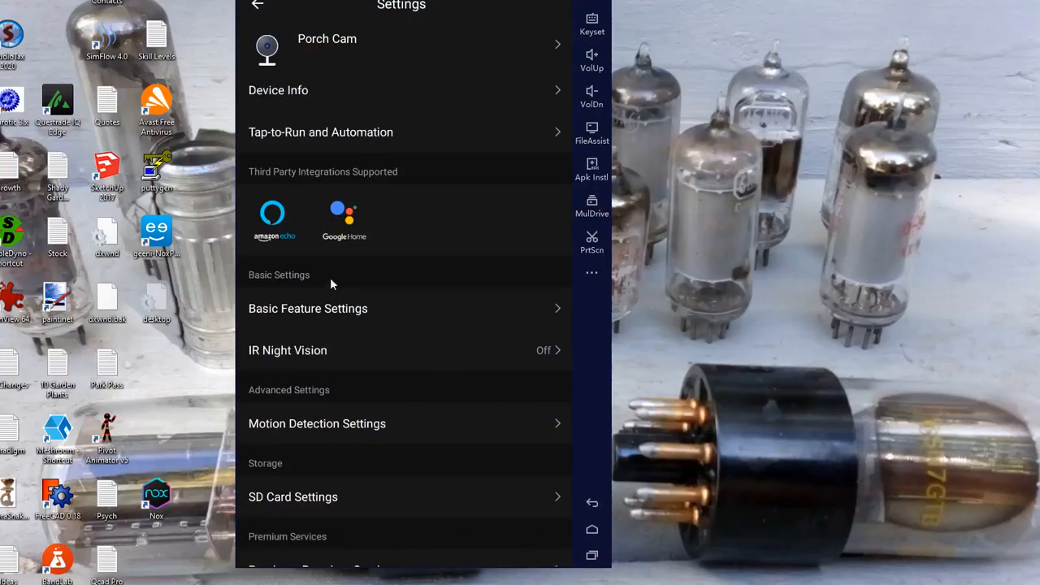
mouse_move(317, 400)
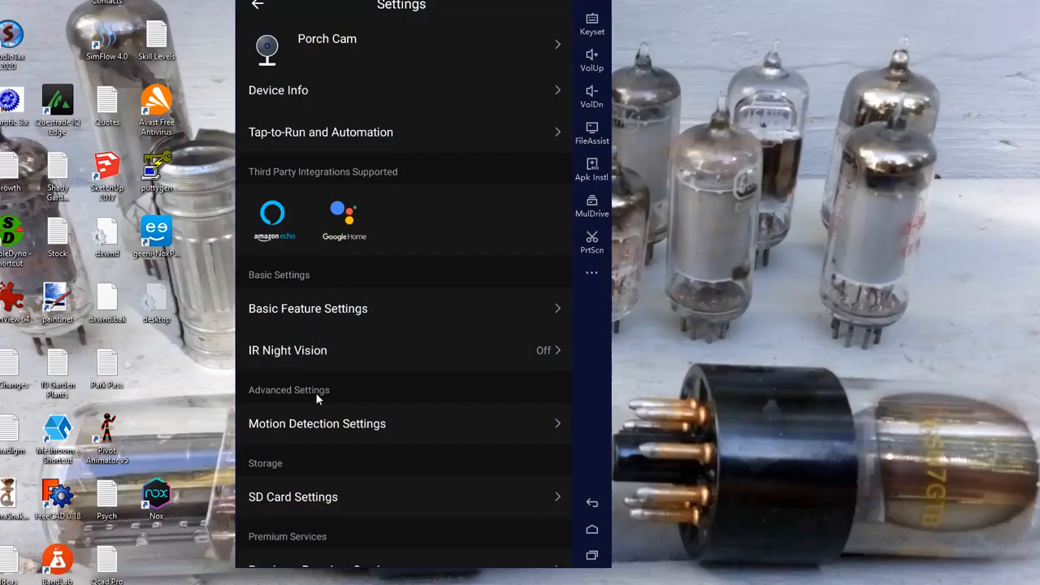
mouse_move(322, 403)
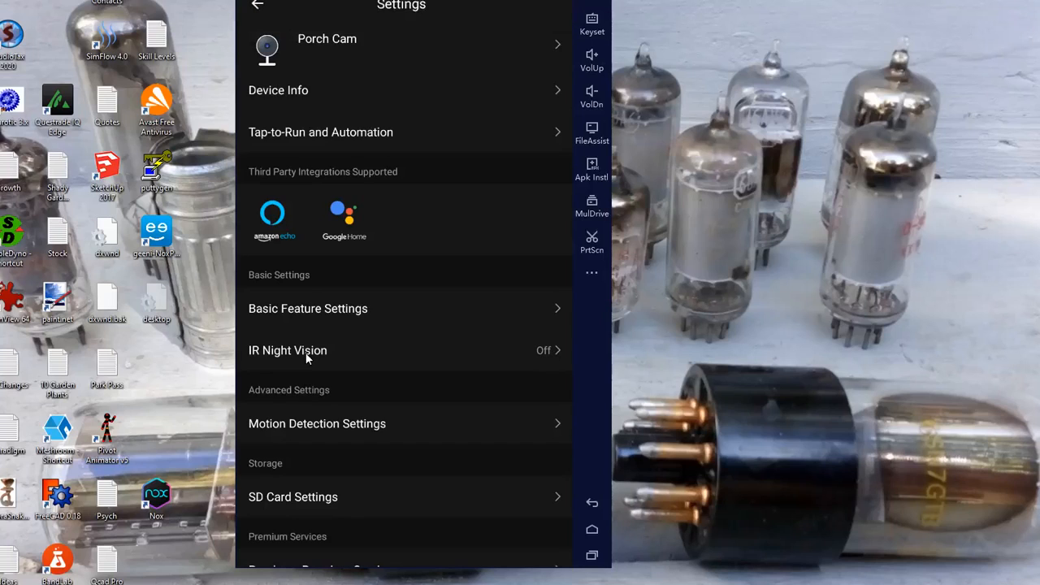
mouse_move(354, 432)
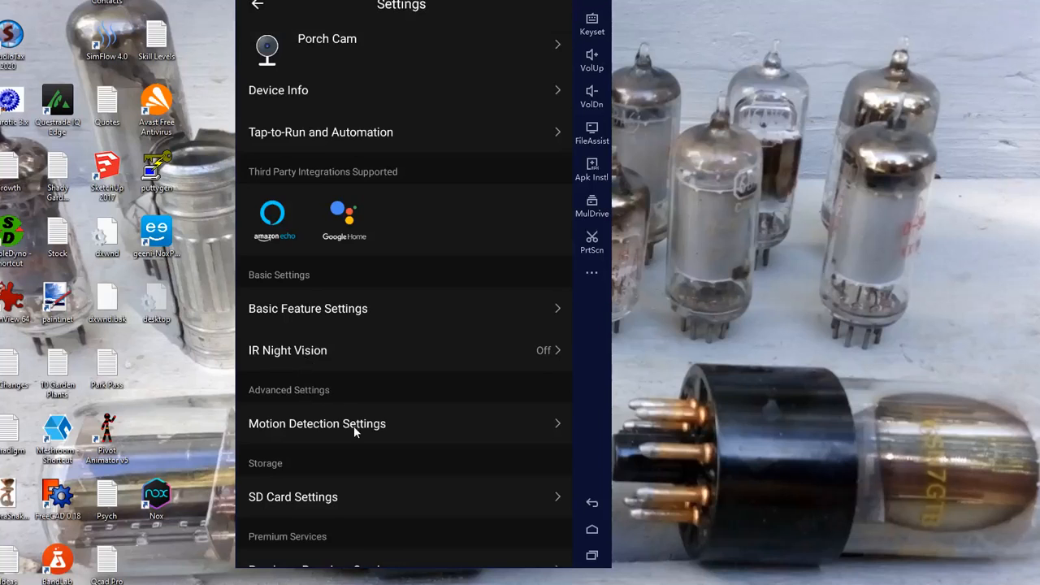
click(317, 422)
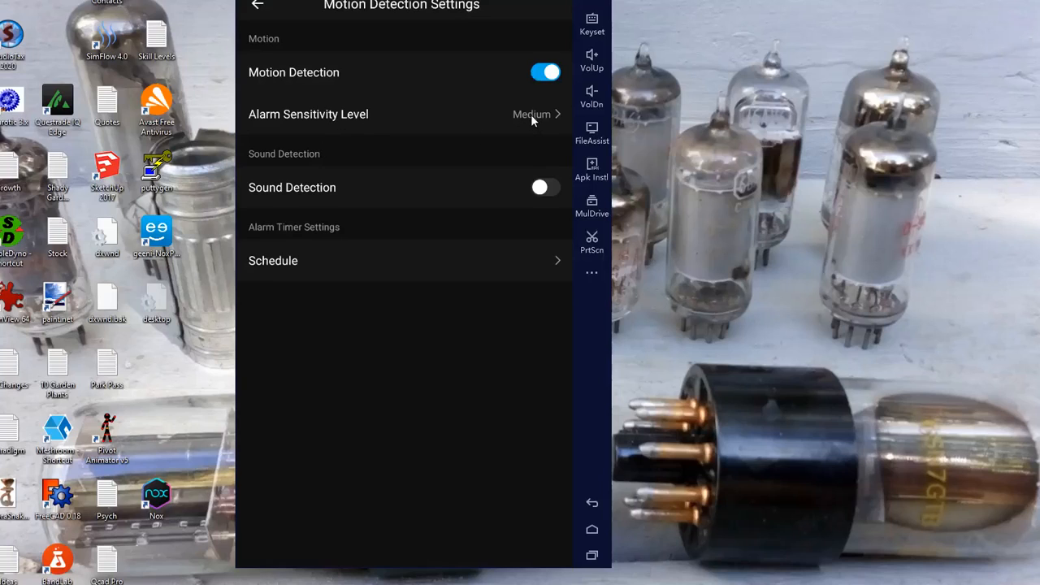
mouse_move(531, 187)
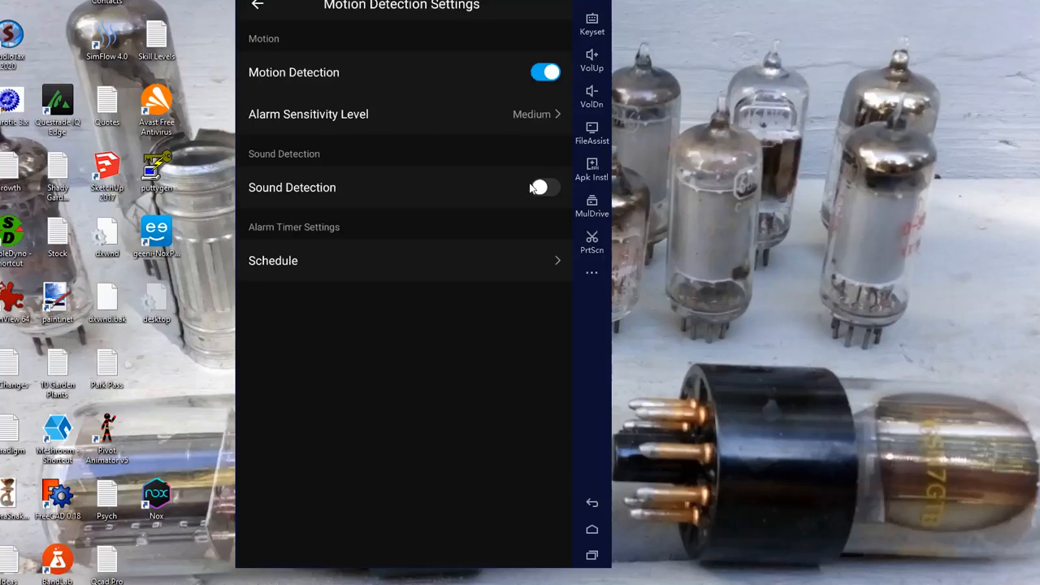
mouse_move(312, 276)
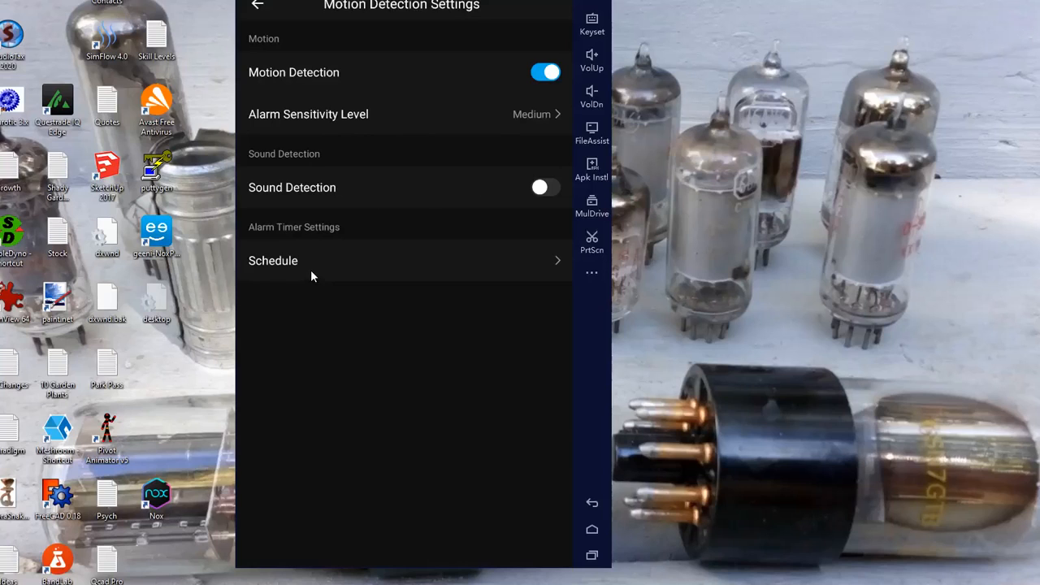
click(257, 6)
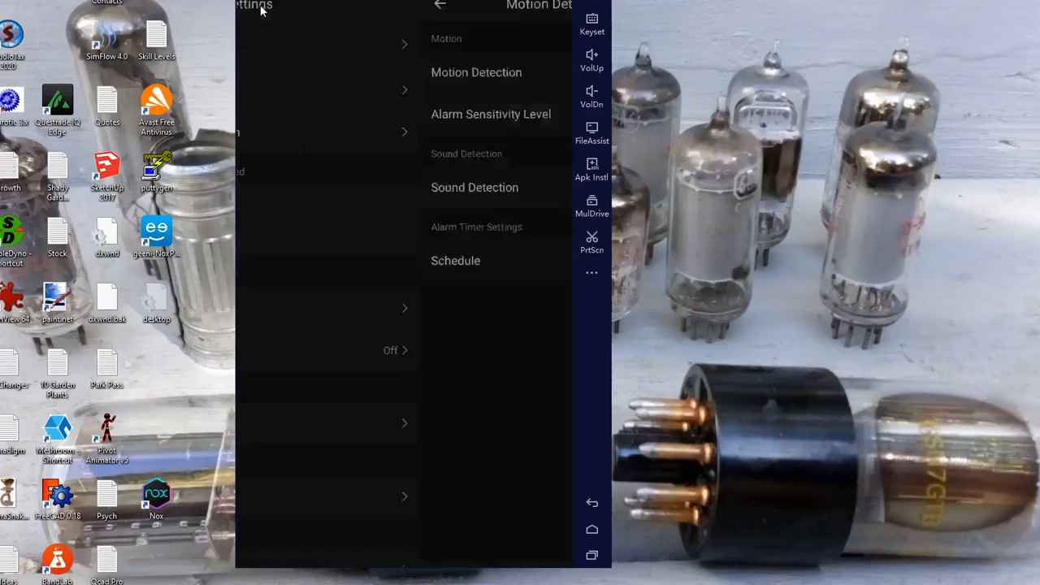
Show the SD Card Settings with 7.39 GB total and 1.34 GB remaining.
click(442, 7)
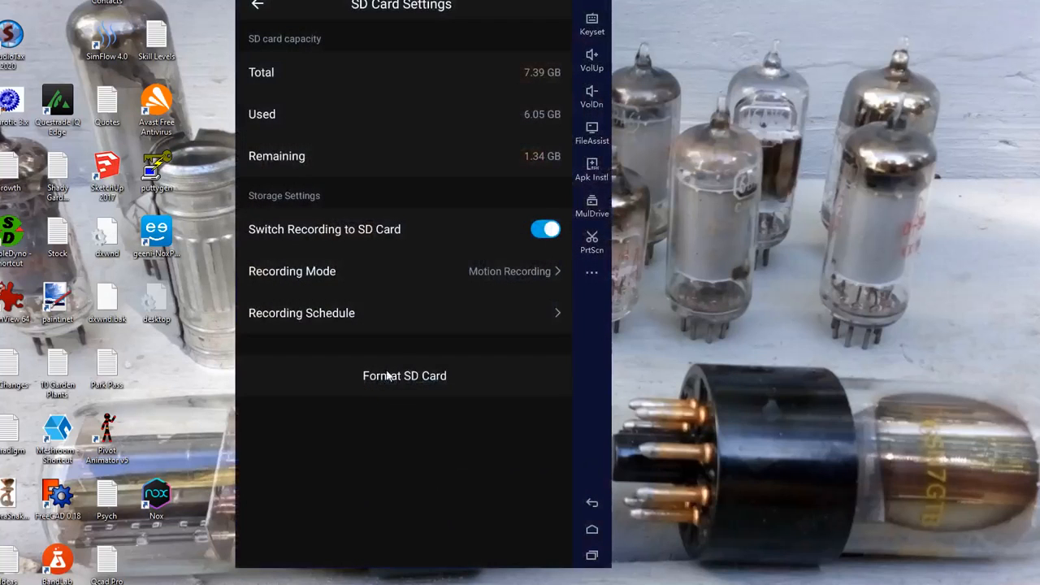
mouse_move(442, 195)
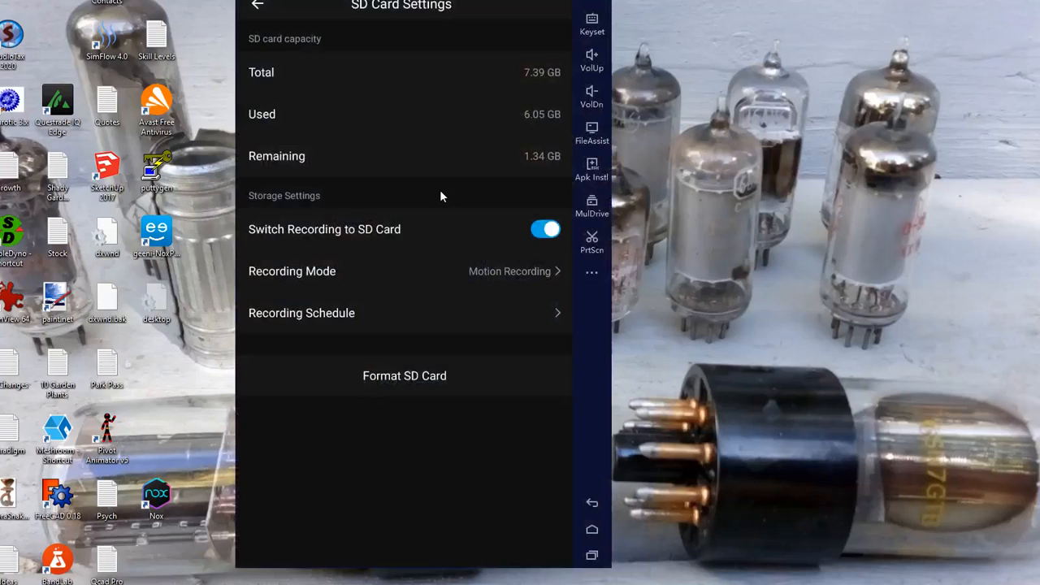
mouse_move(458, 181)
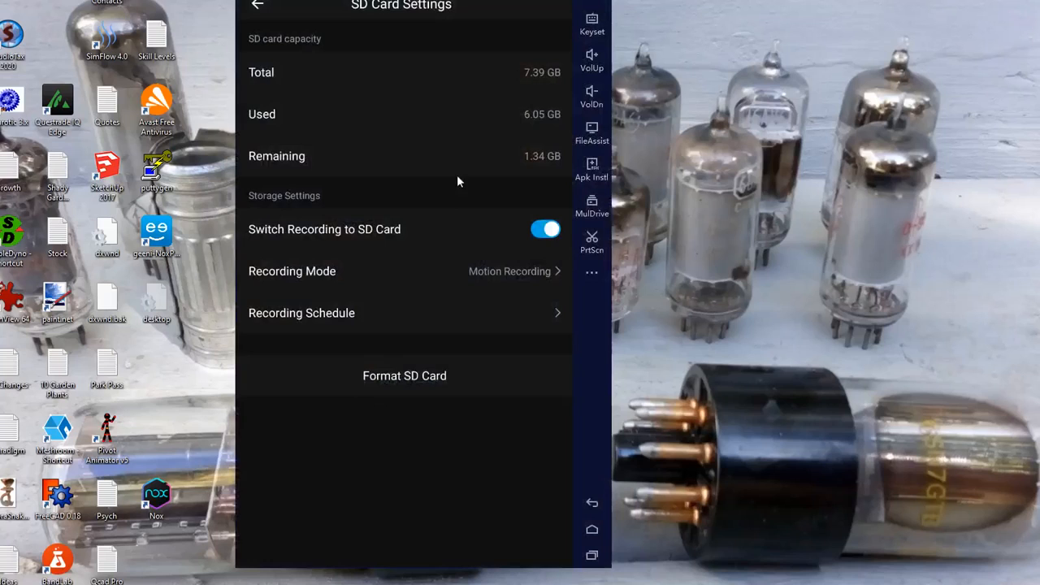
mouse_move(538, 87)
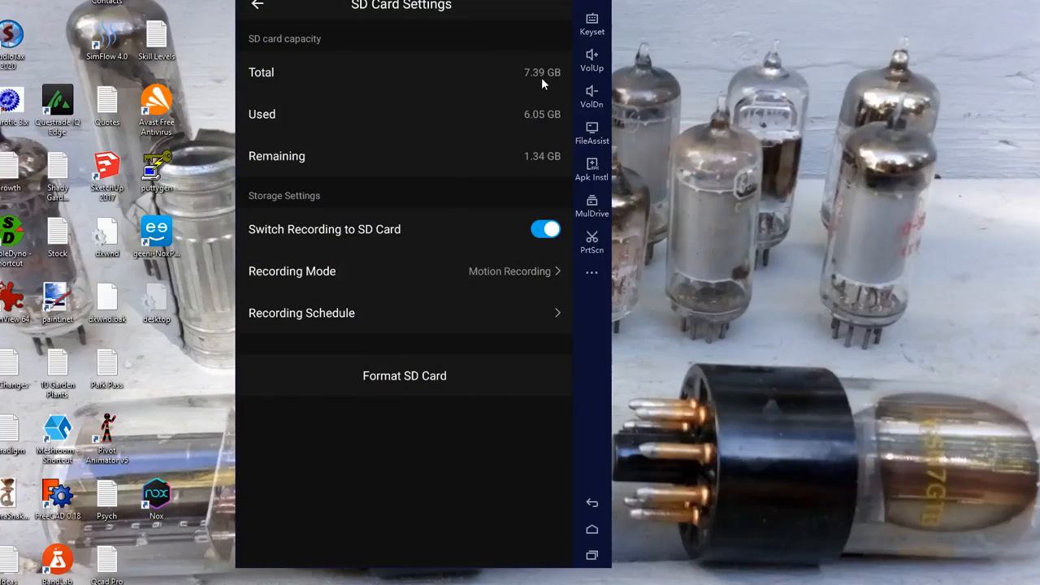
mouse_move(536, 81)
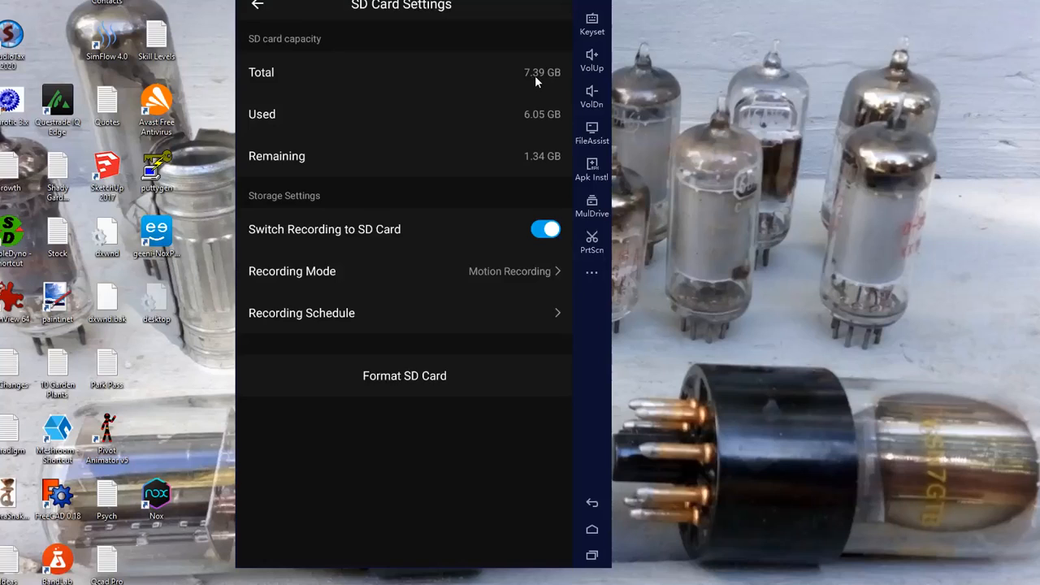
mouse_move(542, 84)
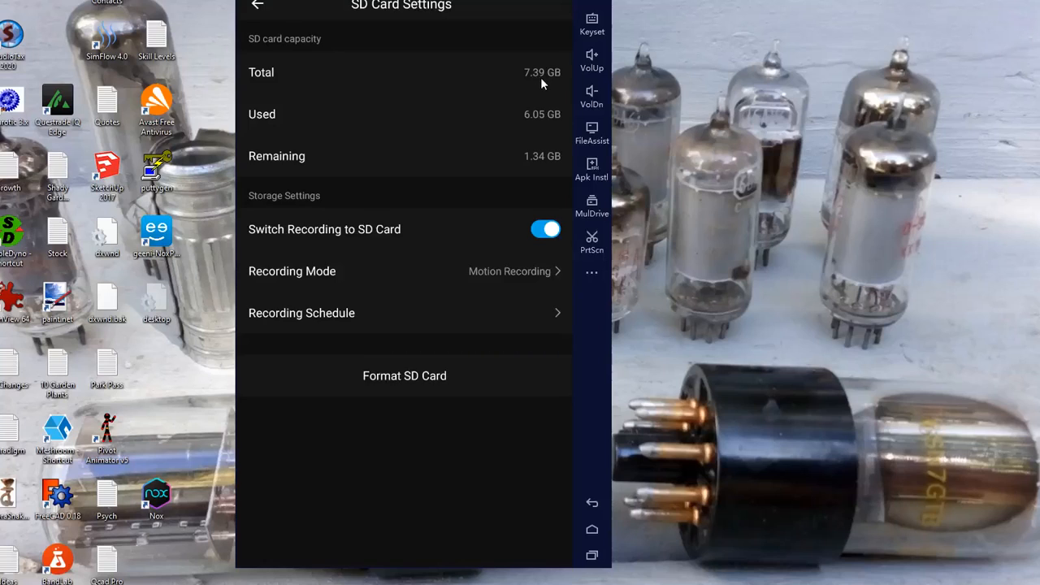
mouse_move(535, 177)
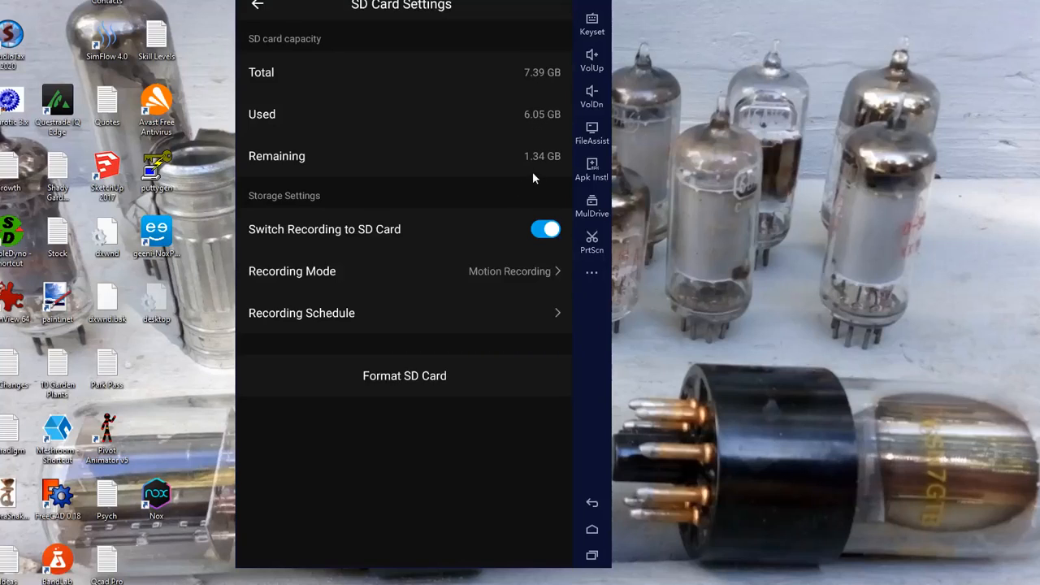
mouse_move(544, 166)
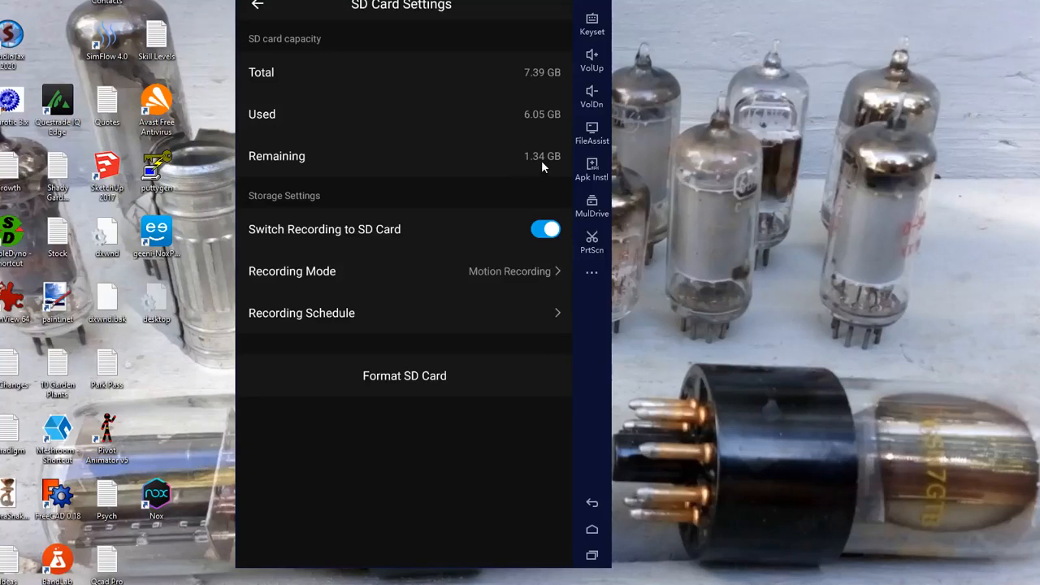
mouse_move(348, 280)
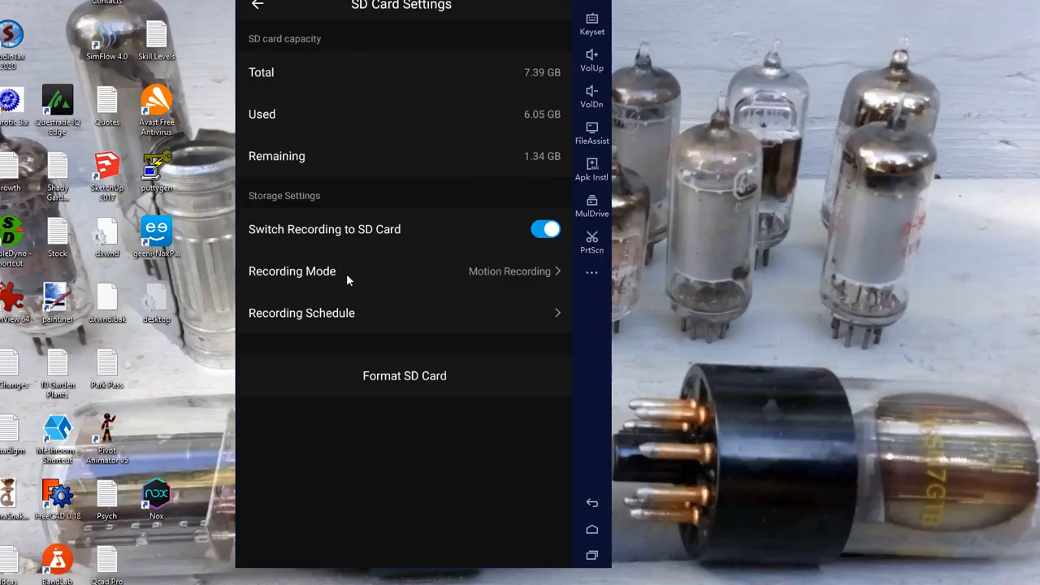
mouse_move(461, 244)
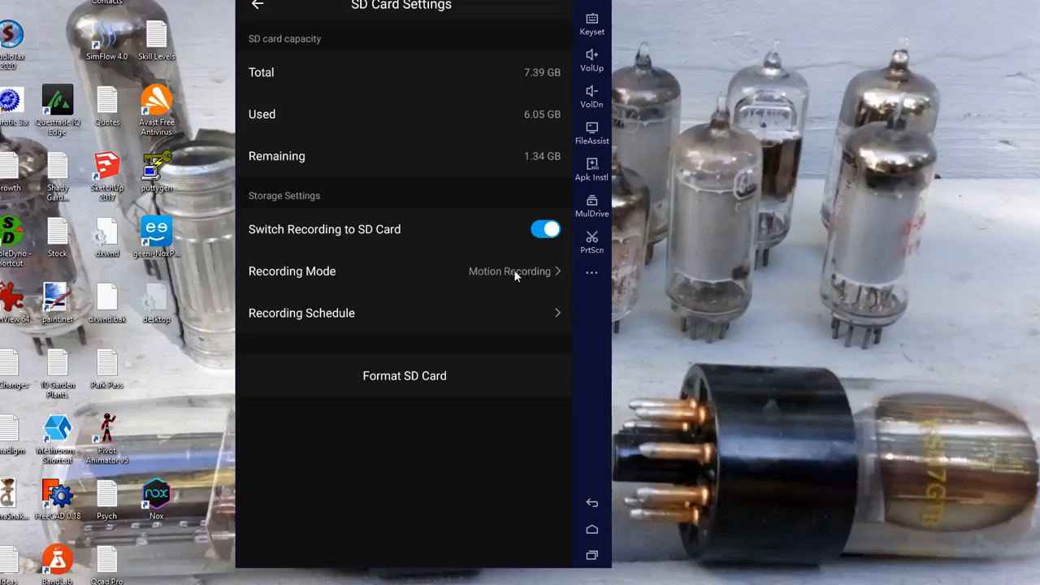
mouse_move(351, 316)
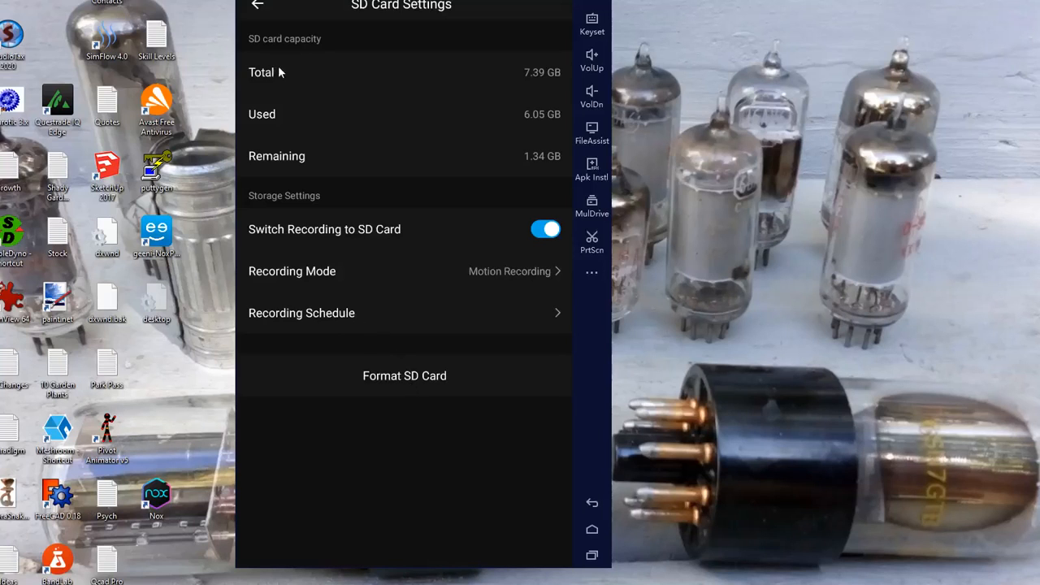
Go back from the SD card details to the Porch Cam settings list.
click(259, 7)
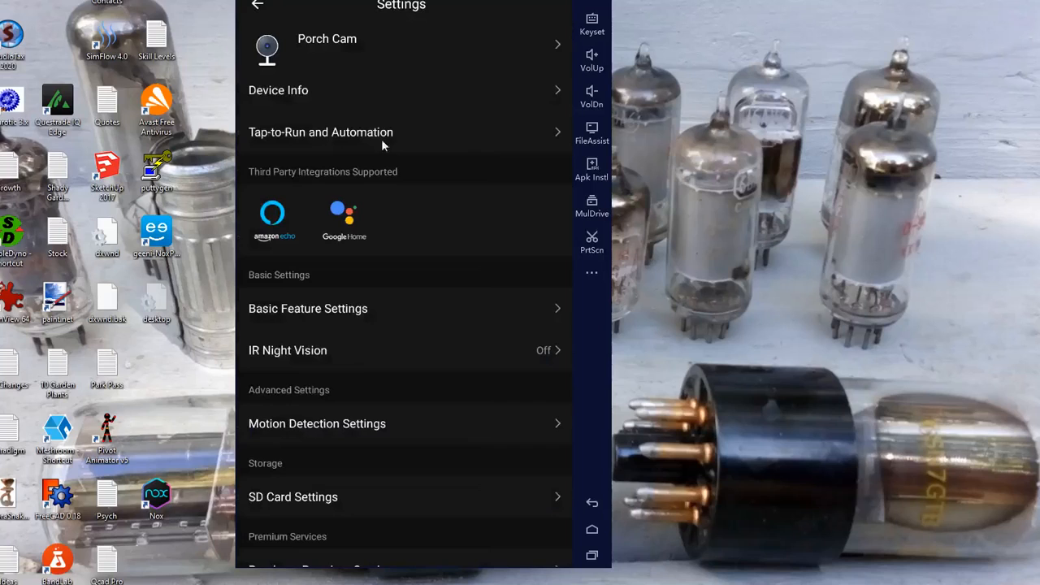
mouse_move(361, 429)
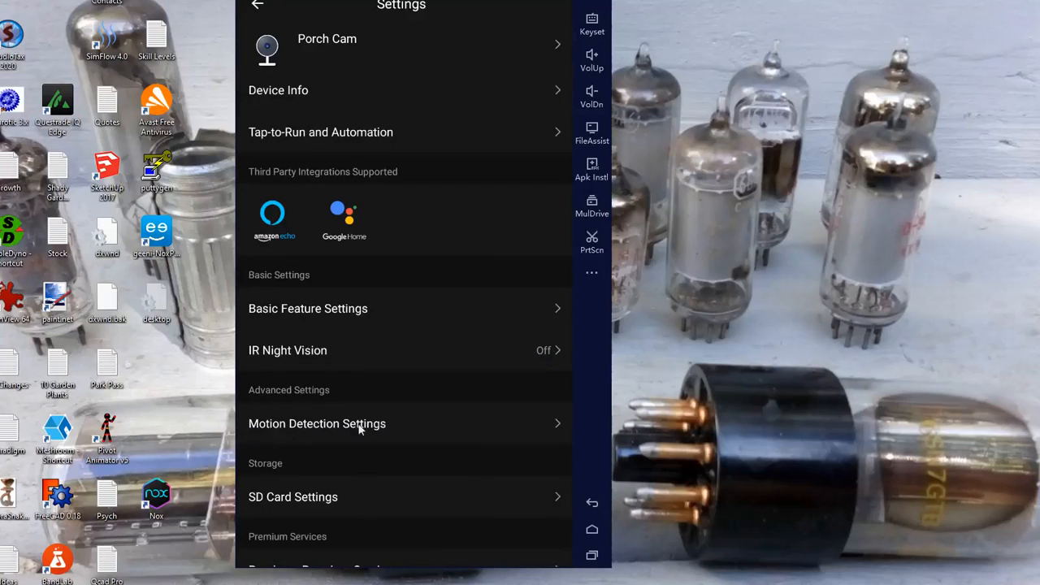
mouse_move(279, 10)
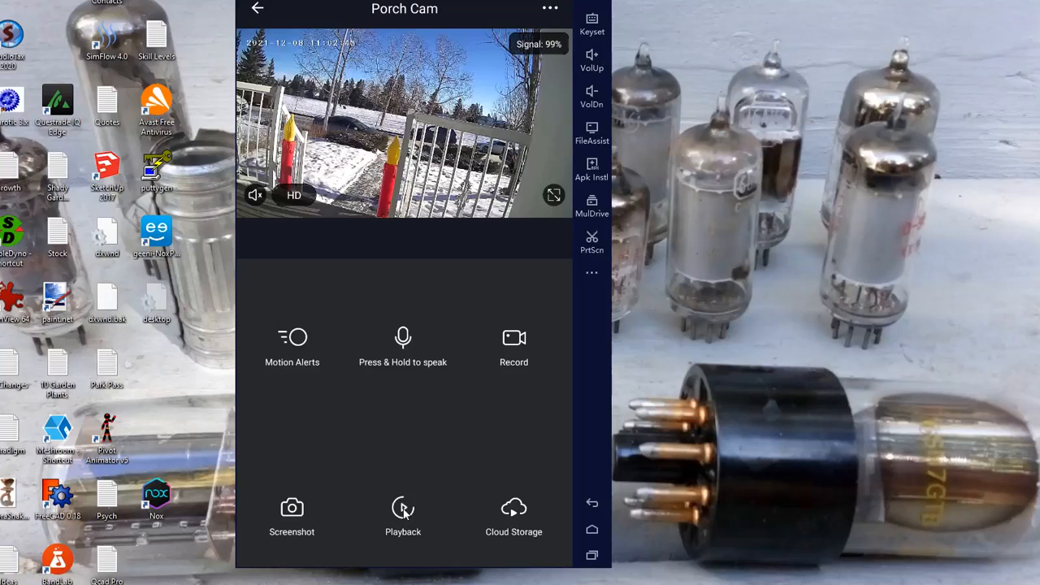
Open Porch Cam Playback listing the 2021-12-08 motion detection clips.
click(403, 507)
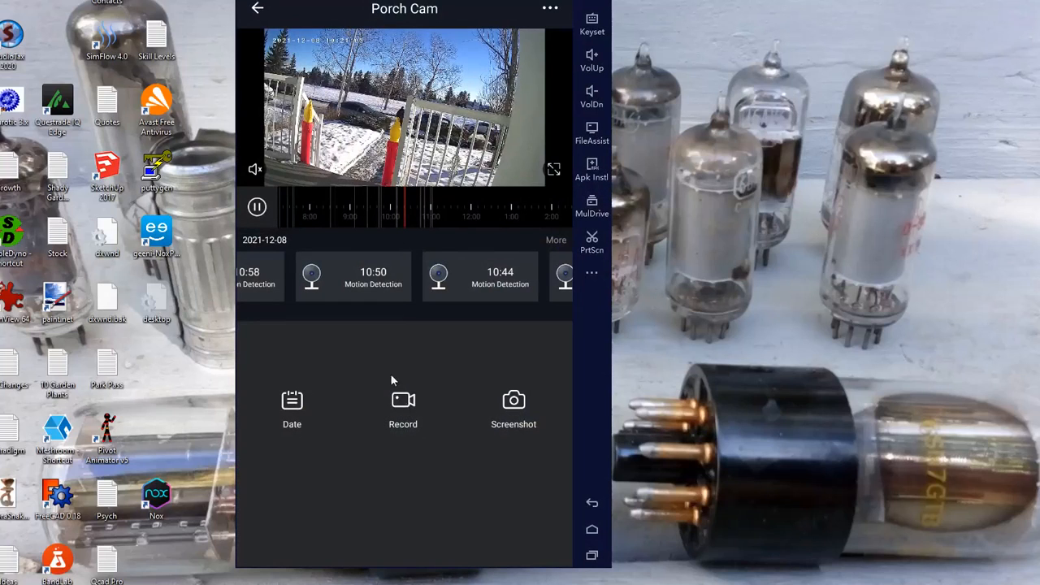
Record a few seconds of the playback footage, then start the 10:50 motion clip.
click(406, 208)
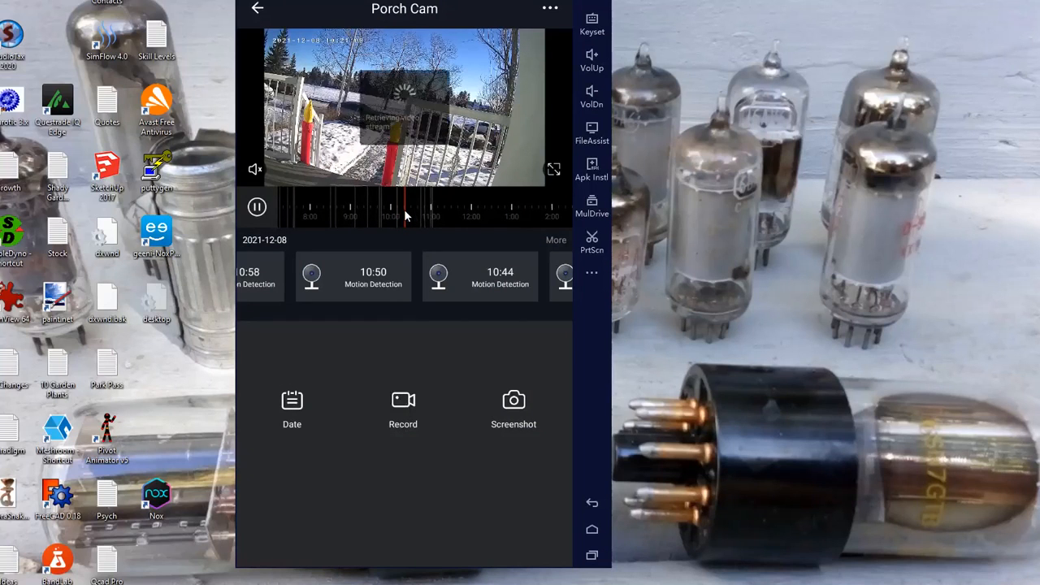
click(403, 406)
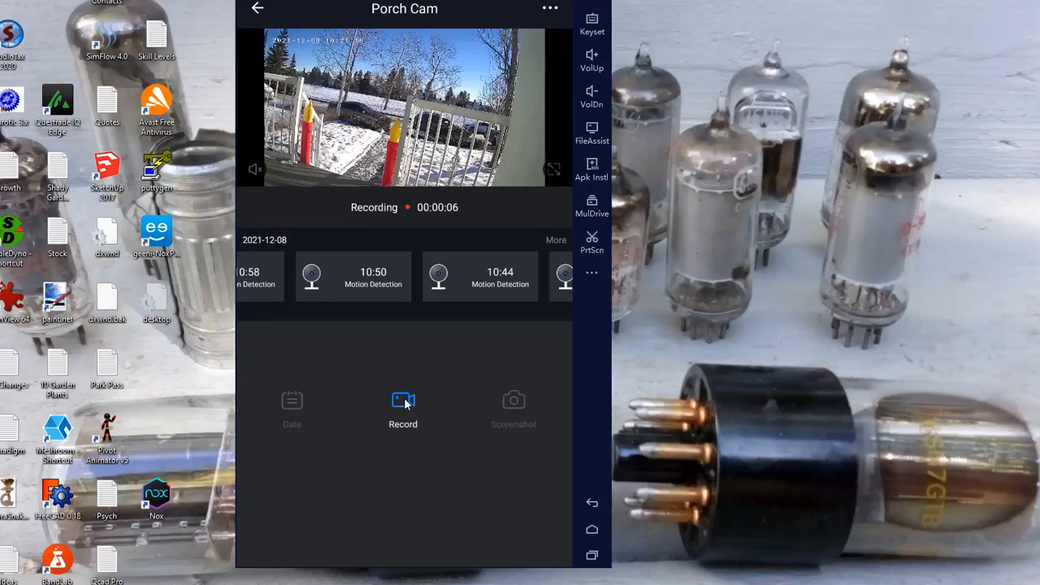
click(403, 400)
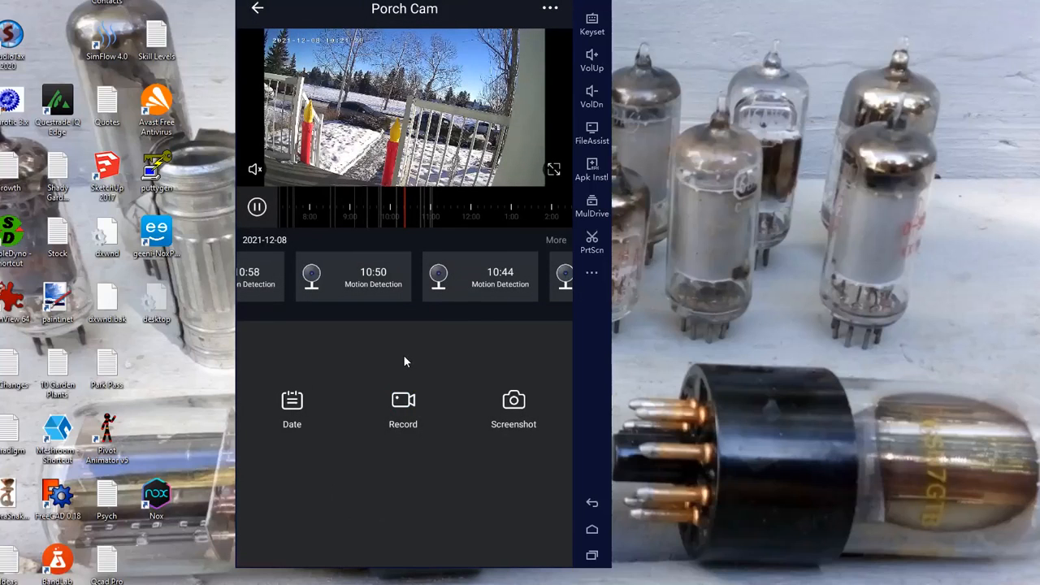
click(353, 276)
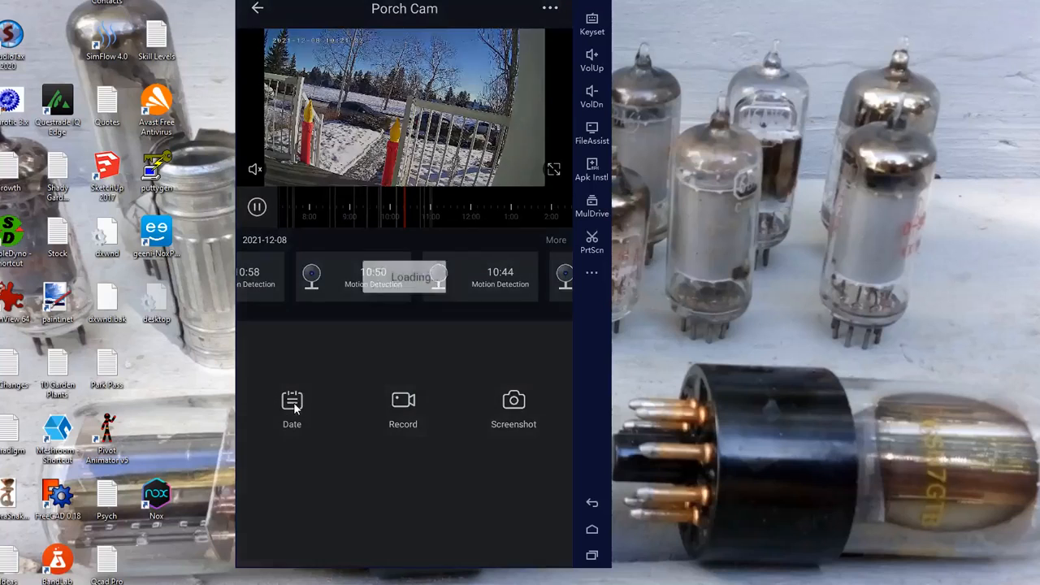
Switch playback to December 7 and play the 20:27 motion detection clip.
click(293, 406)
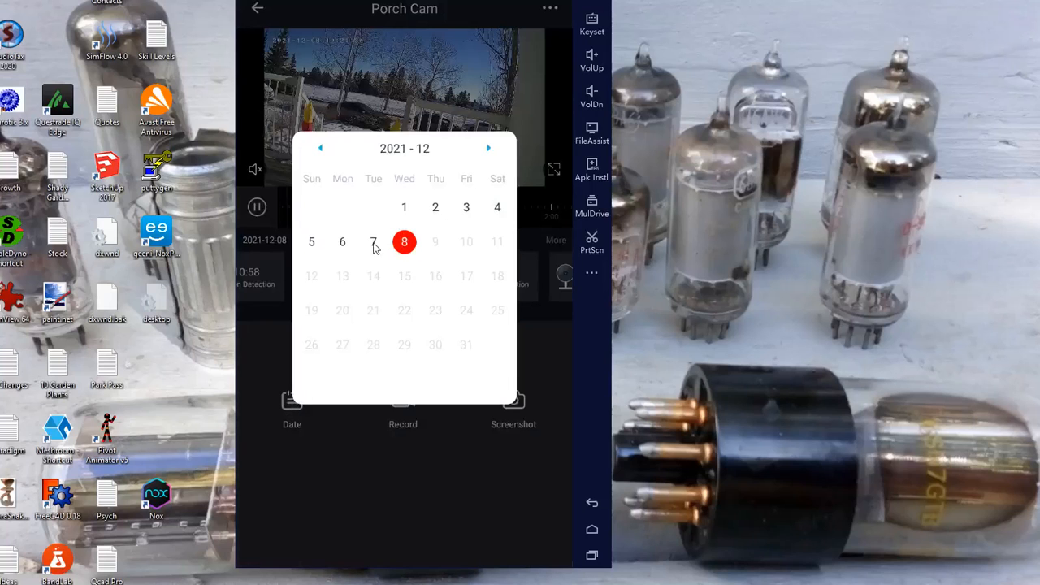
click(374, 240)
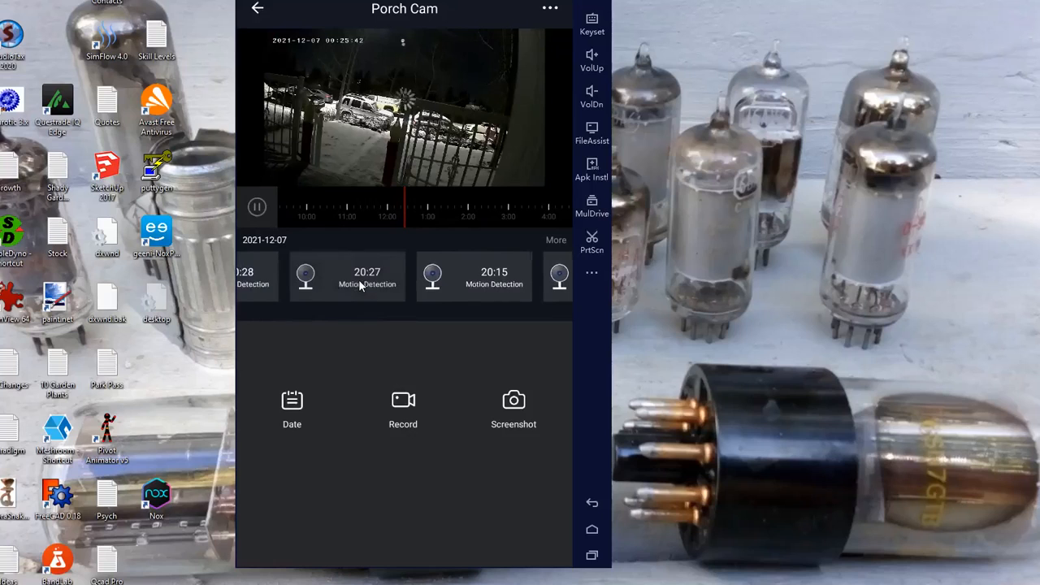
click(347, 277)
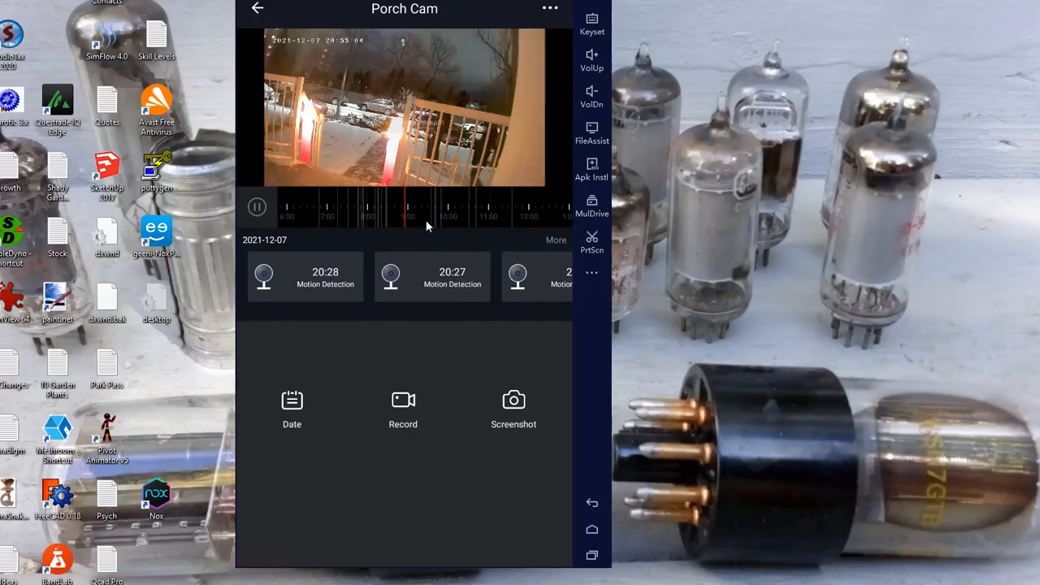
mouse_move(487, 266)
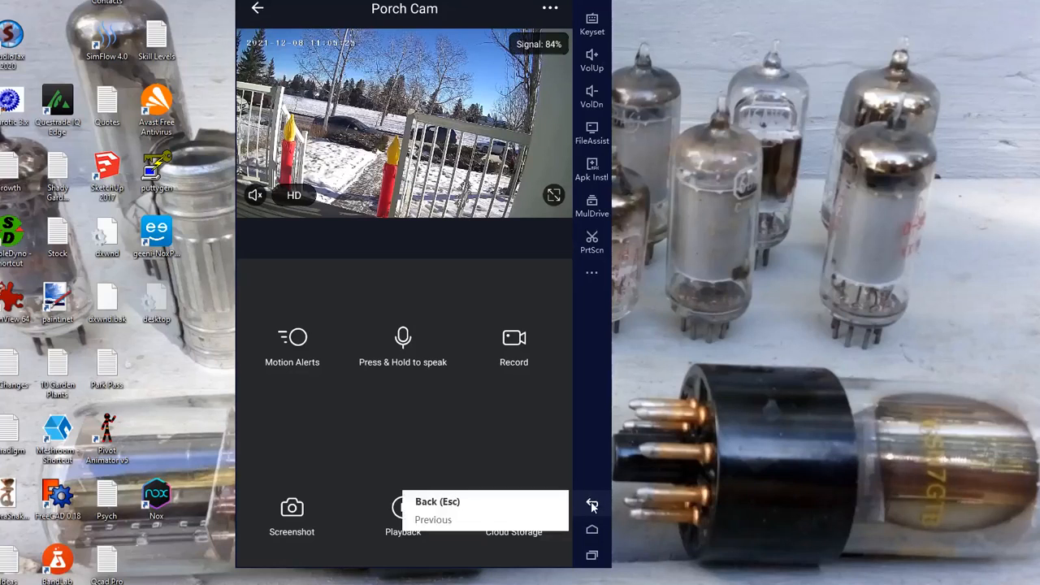
Back out of Geeni to the Nox home screen and launch File Manager.
click(591, 505)
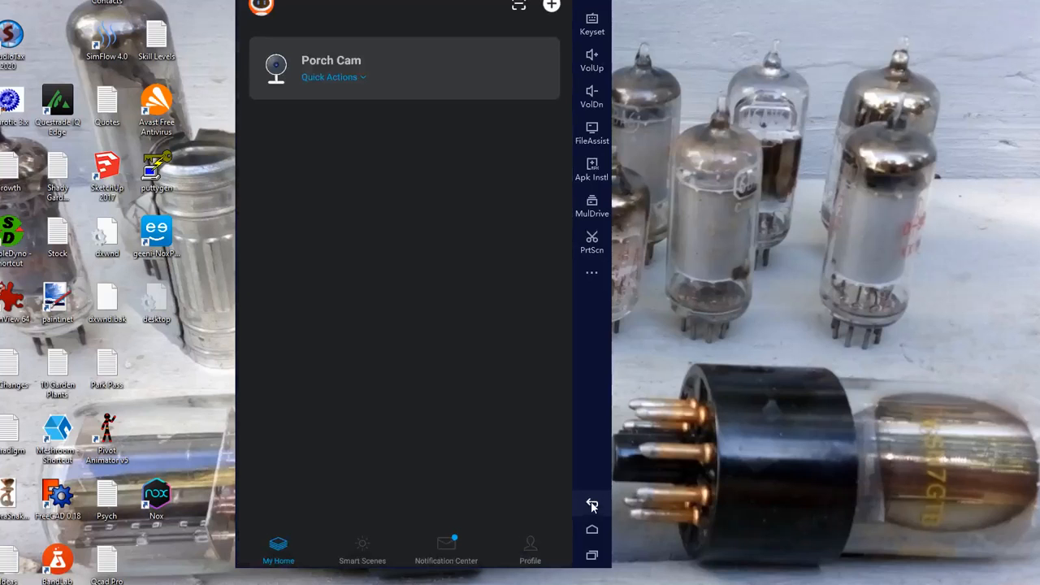
click(591, 503)
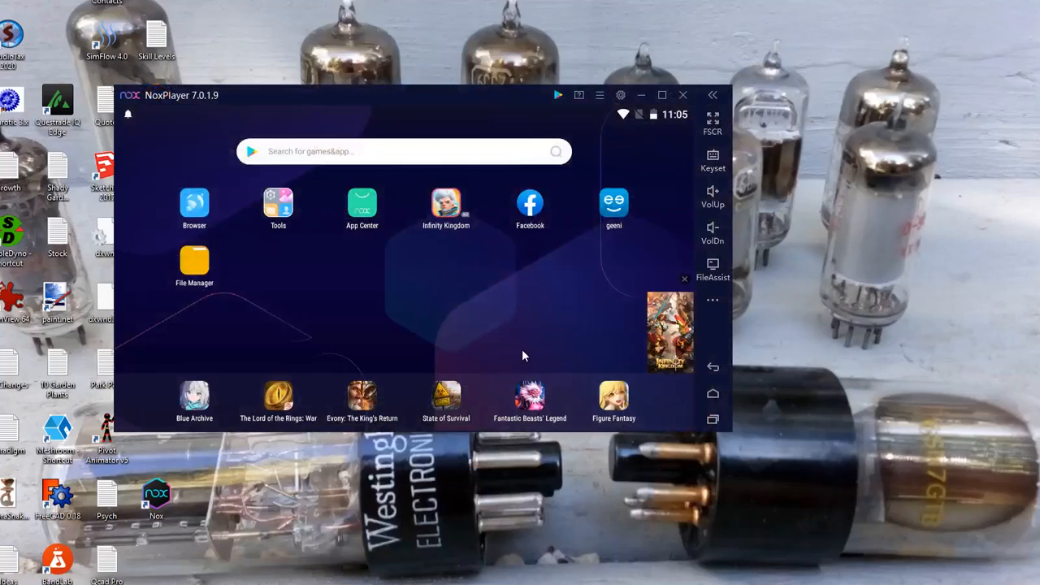
mouse_move(558, 302)
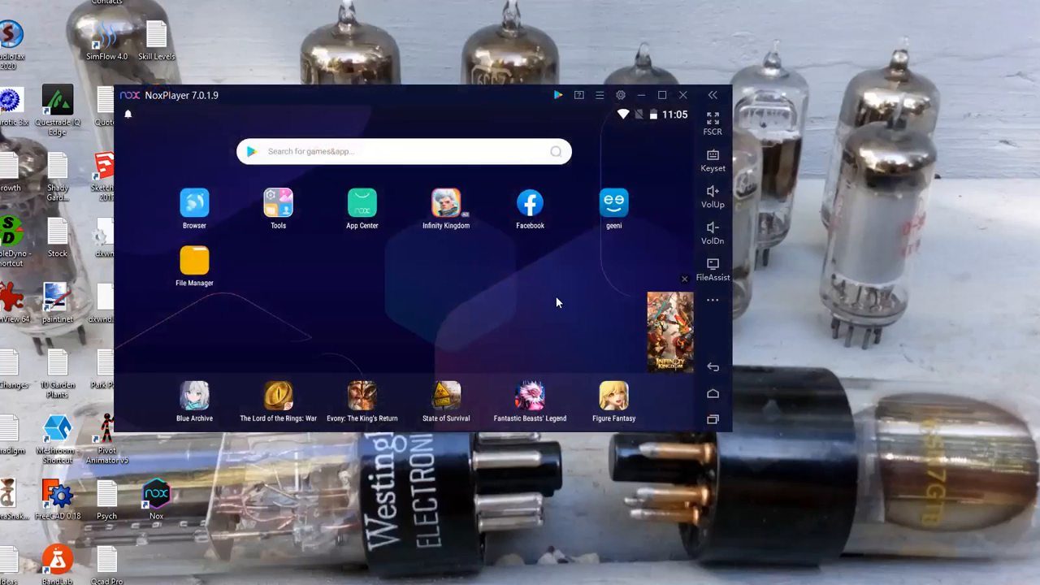
mouse_move(273, 283)
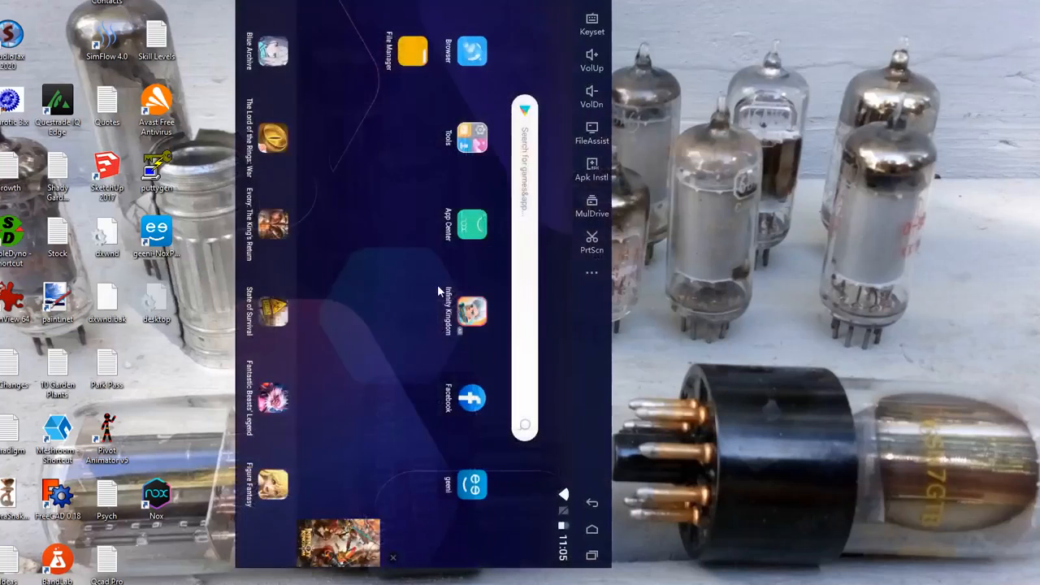
click(408, 46)
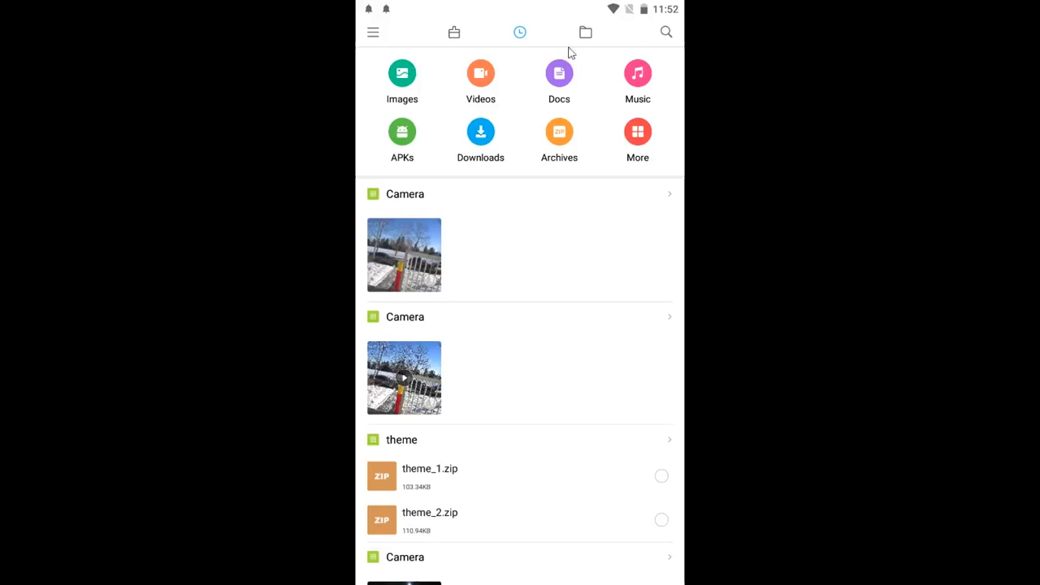
Browse storage folders into Camera Thumbnail to view the saved jpg and mp4 recordings, then navigate back up via breadcrumbs.
click(584, 32)
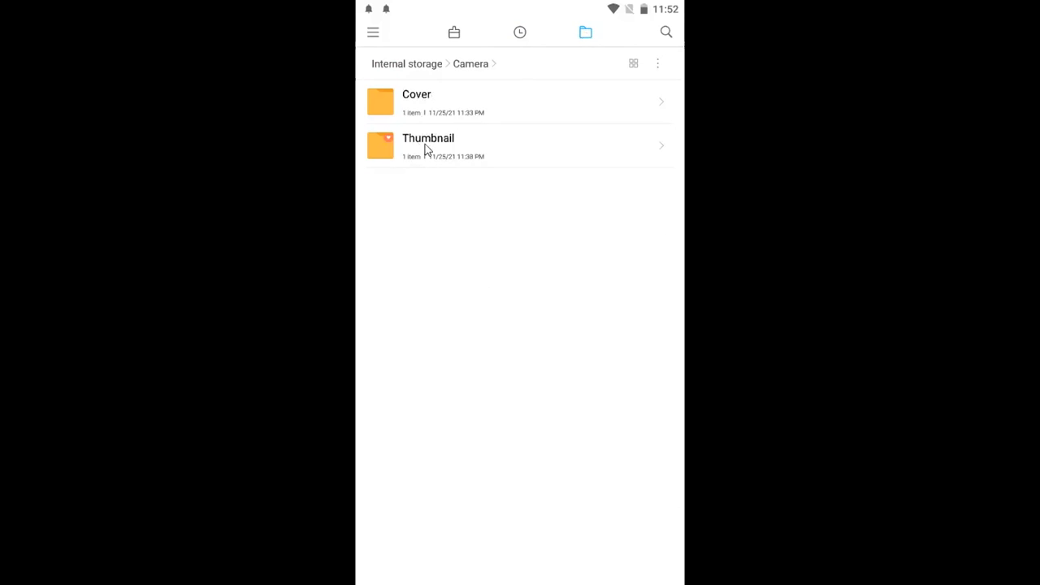
click(429, 144)
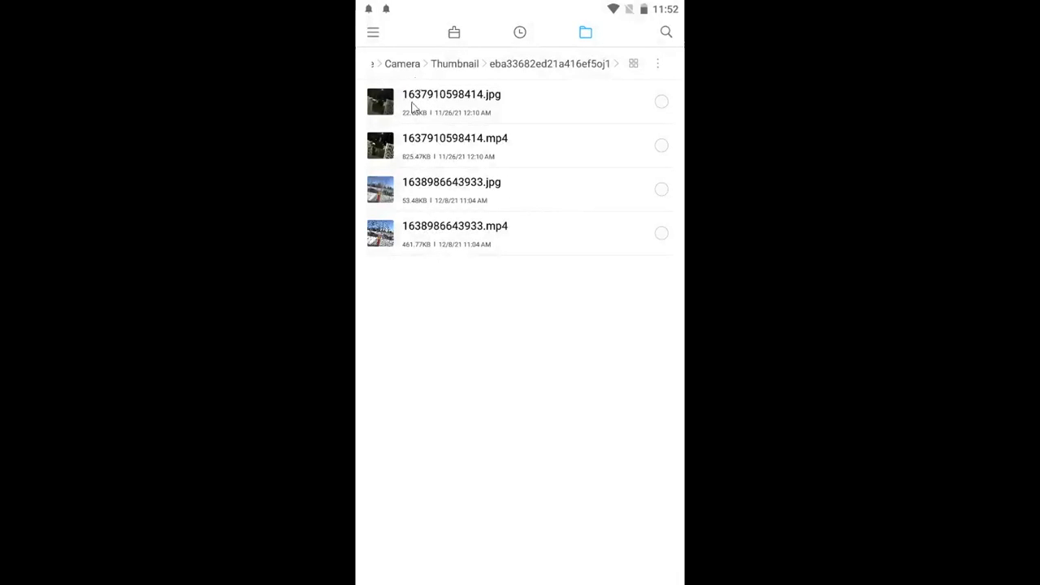
mouse_move(438, 248)
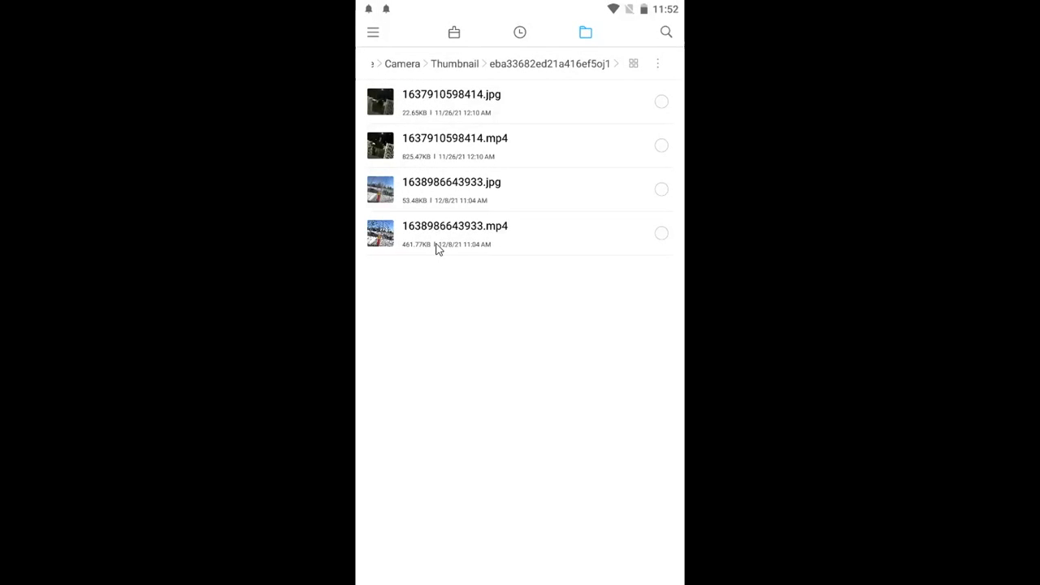
mouse_move(425, 68)
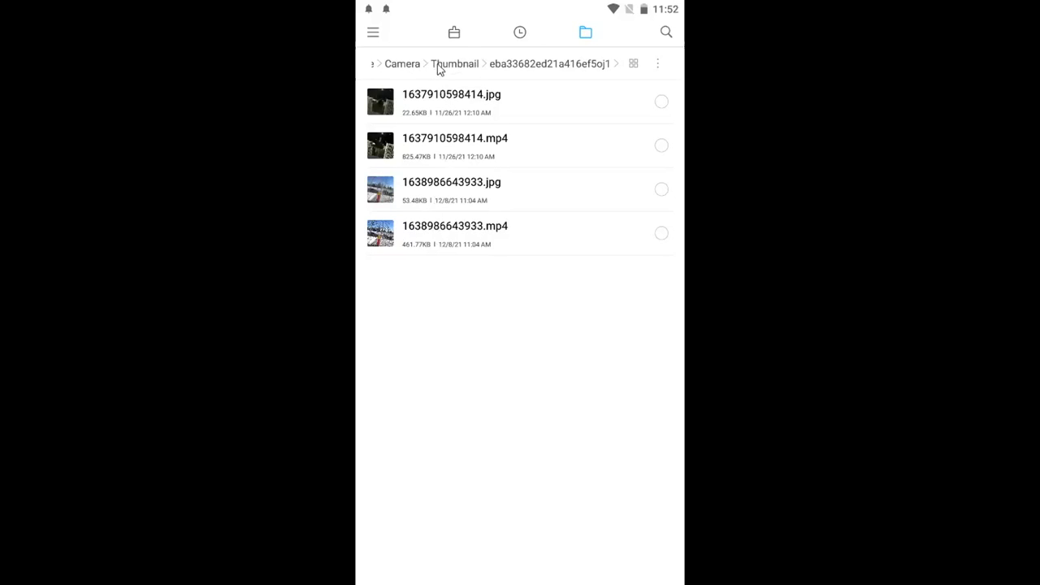
click(457, 63)
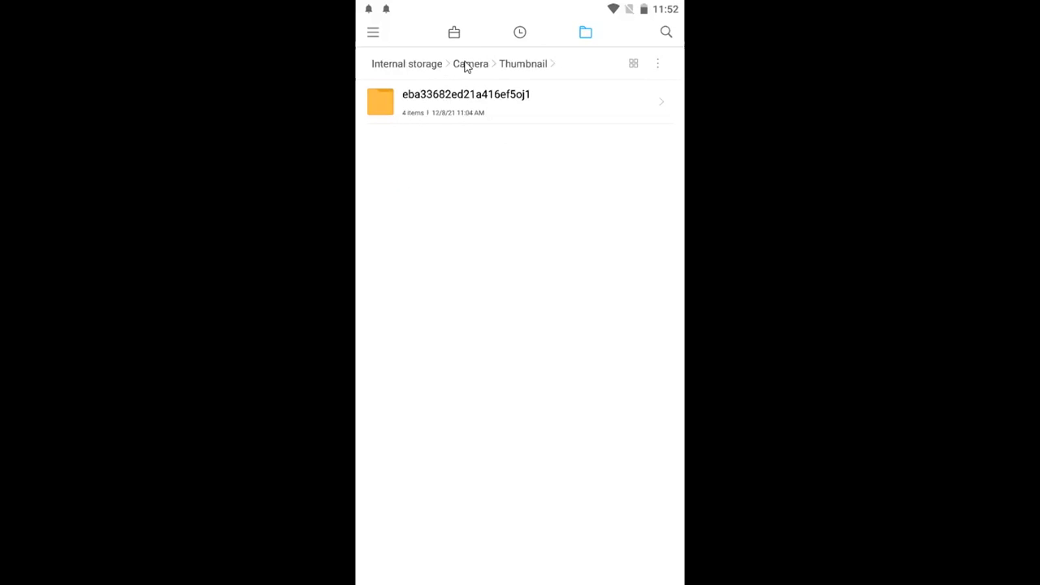
click(471, 63)
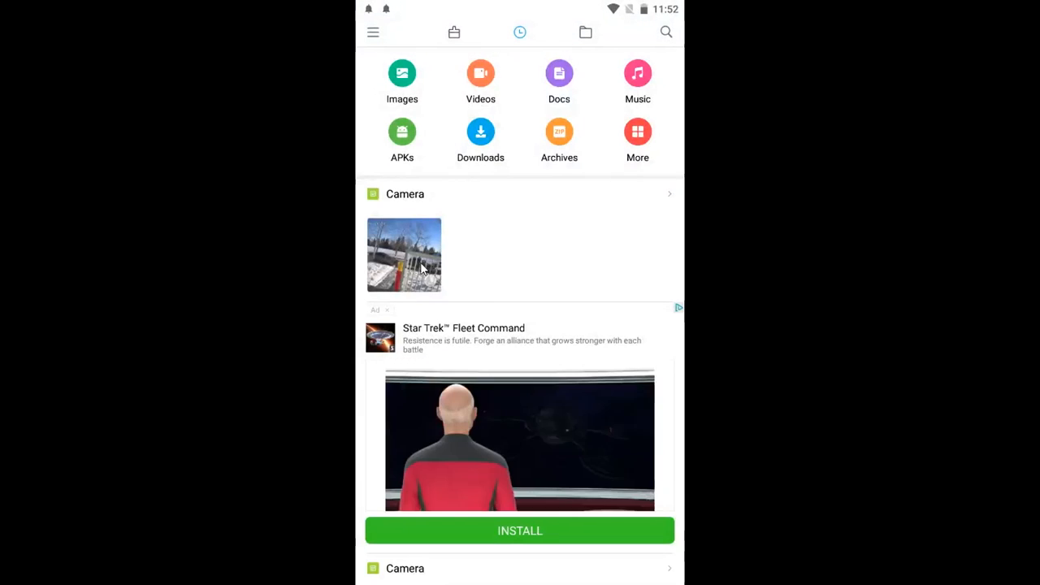
scroll(down, 3)
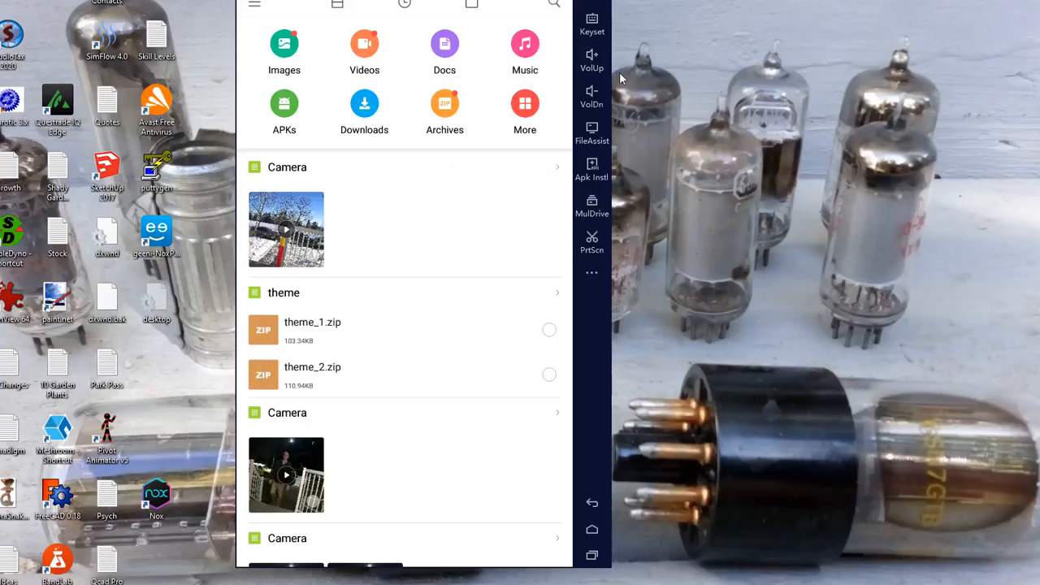
mouse_move(623, 81)
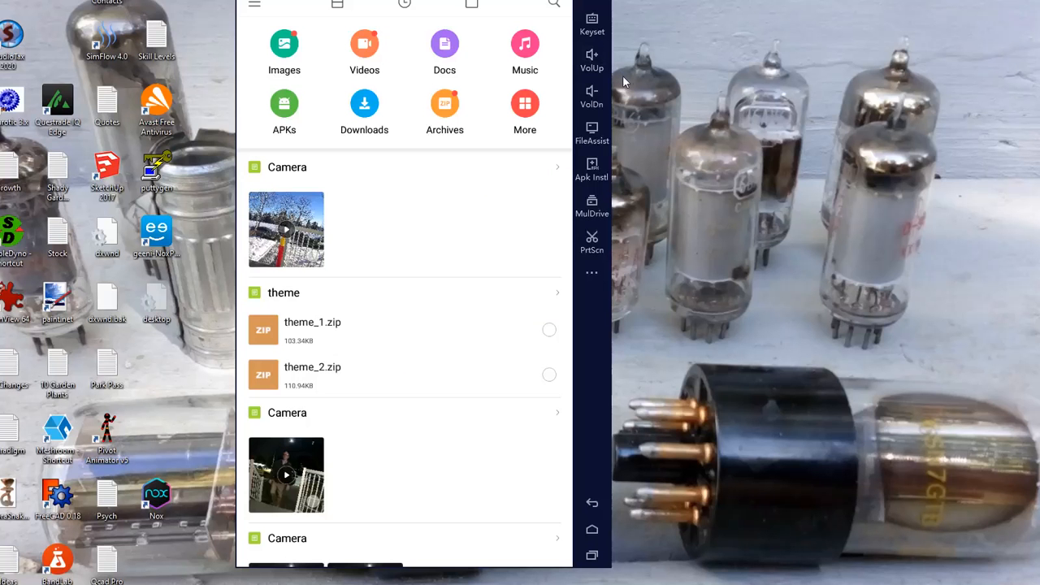
mouse_move(633, 81)
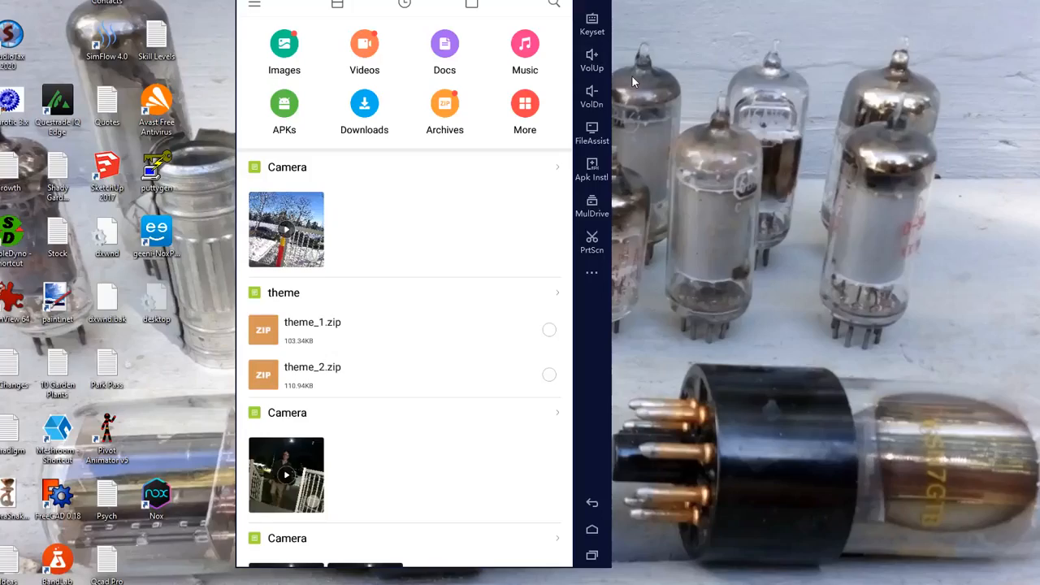